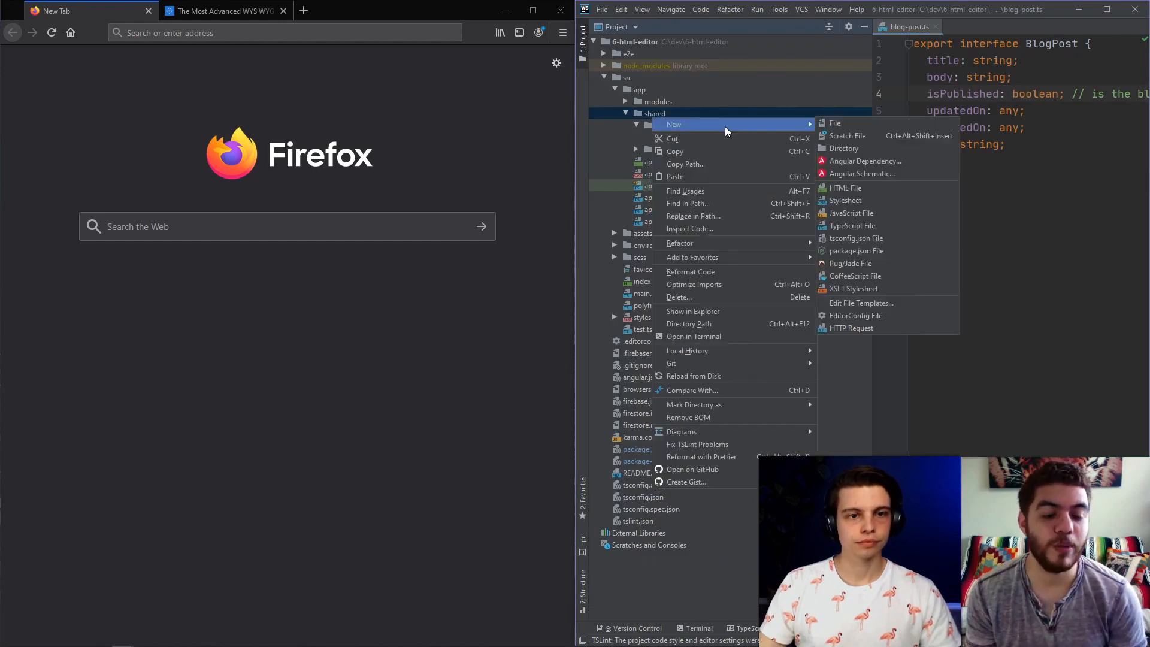
Step: Generate an enum named 'author' in the shared enums folder
text(author)
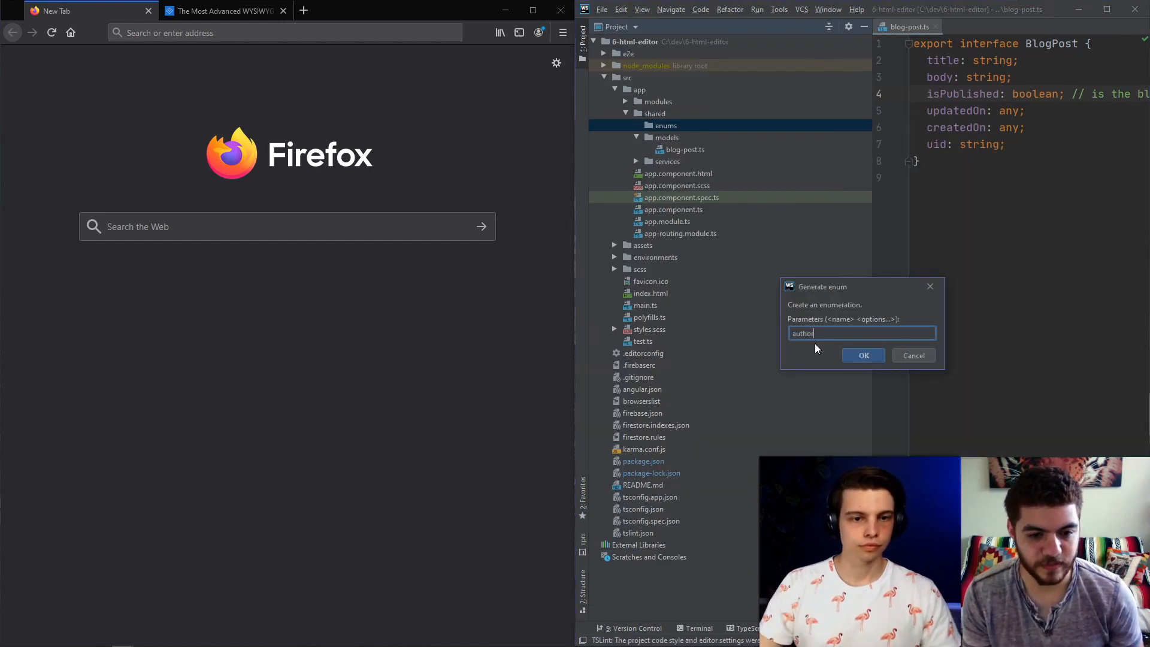
click(862, 355)
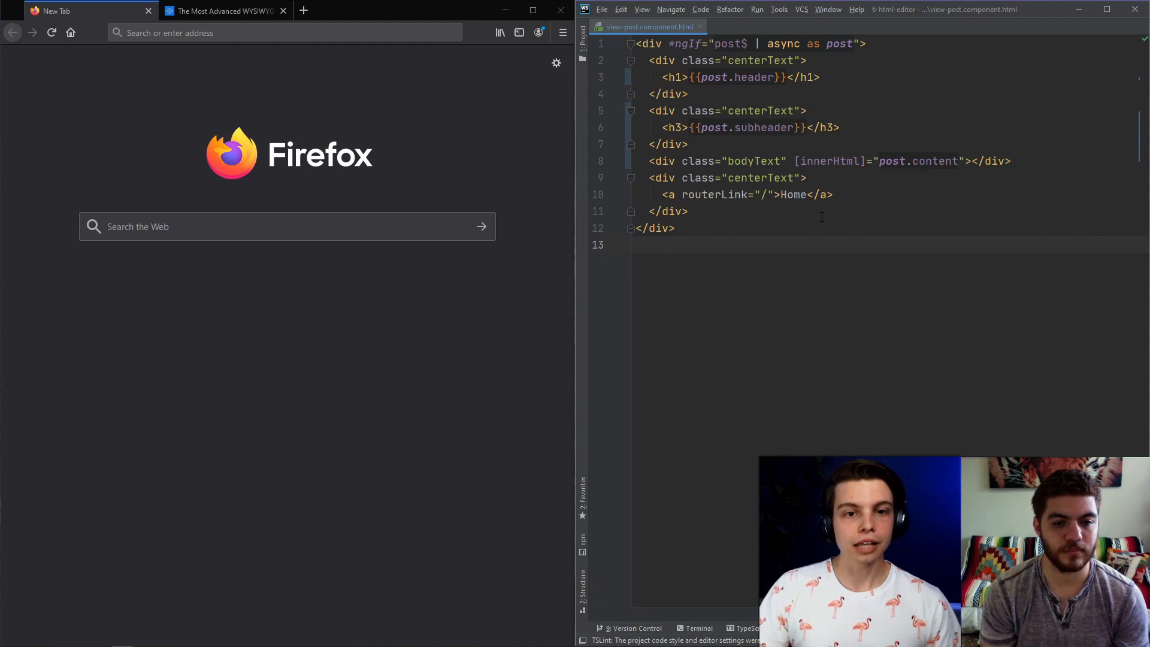
Step: Open the local Terminal tool window below the view-post template
double_click(827, 161)
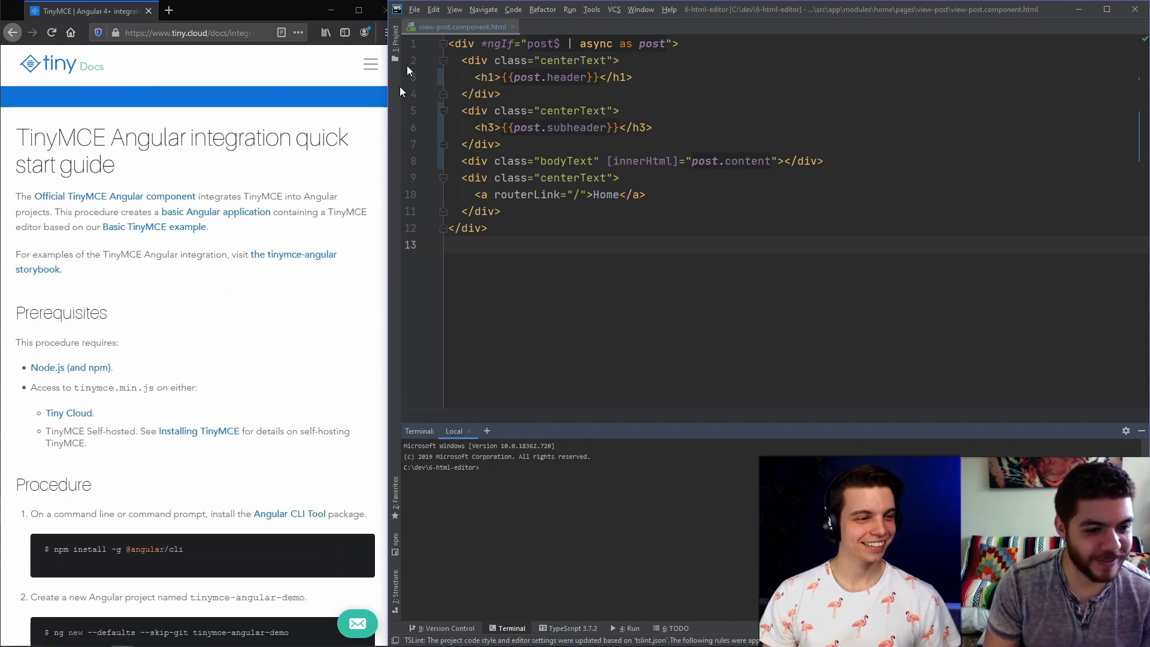
Step: Scroll the TinyMCE Angular quick start guide down to its Procedure section
scroll(down, 3)
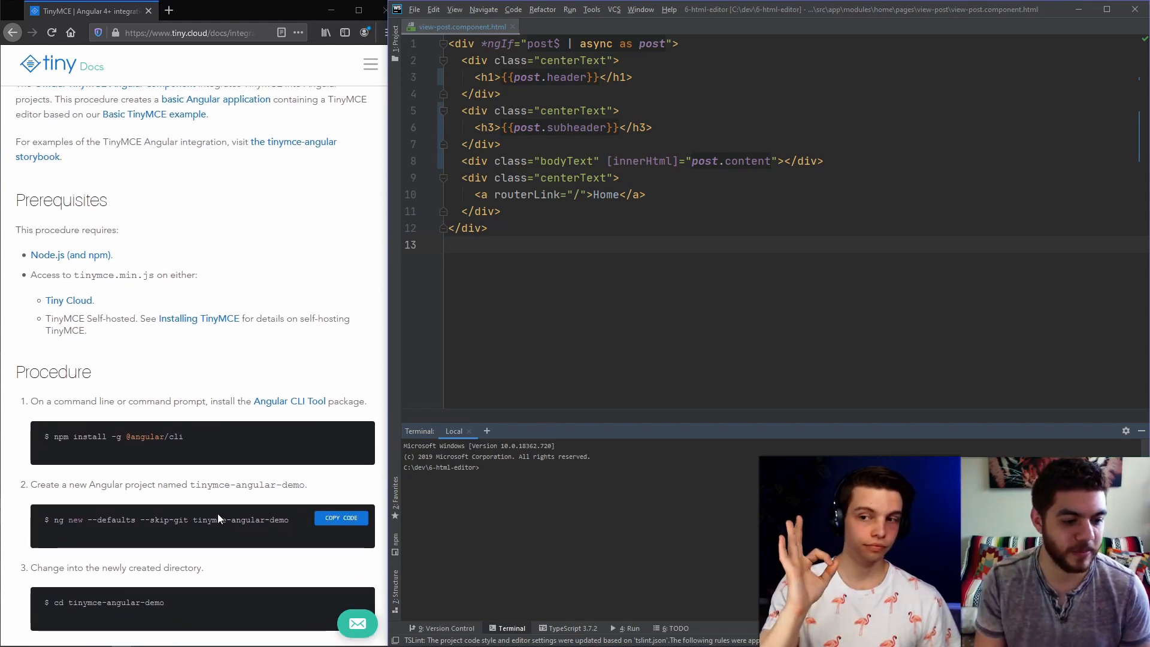
scroll(down, 3)
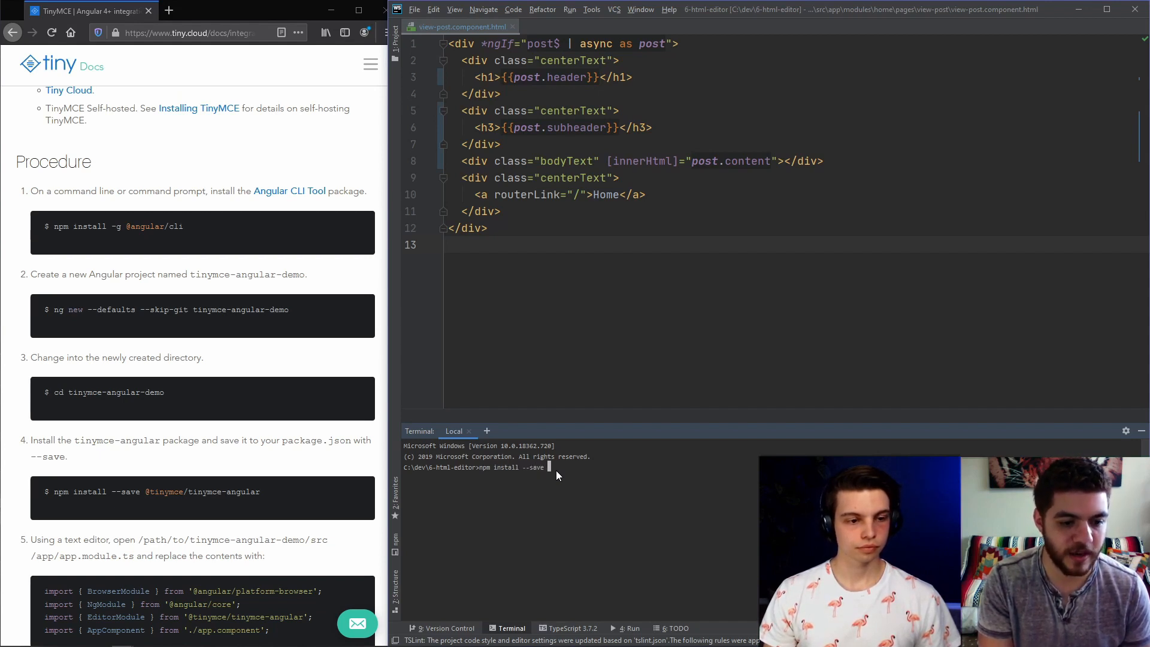
text(@t)
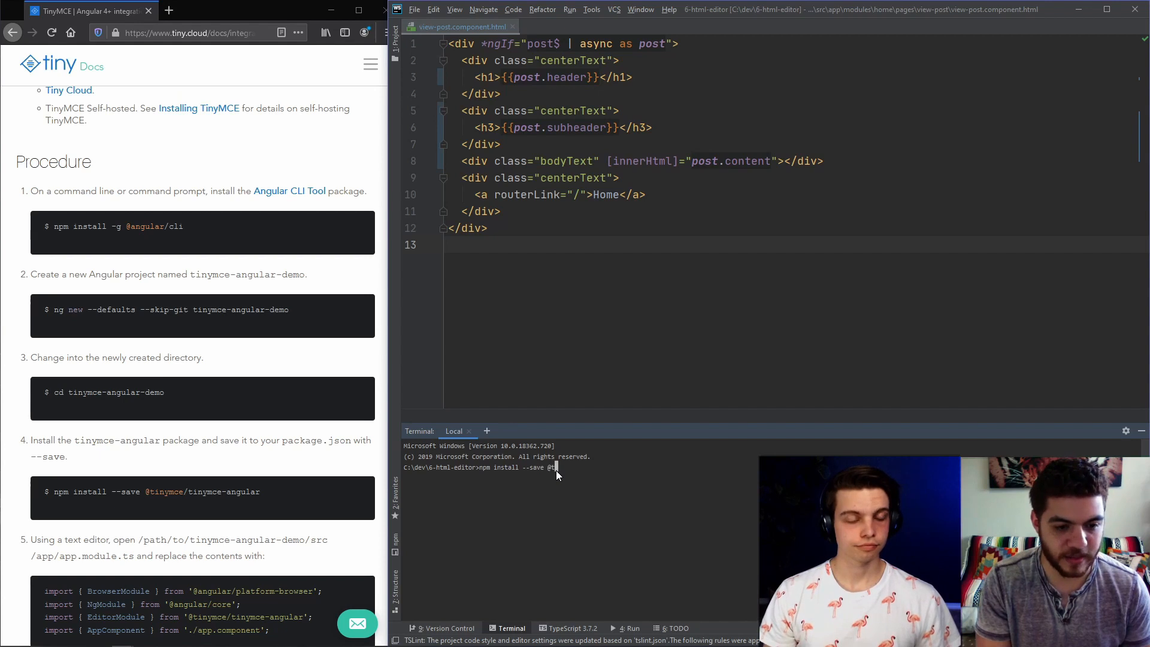
text(inymce/)
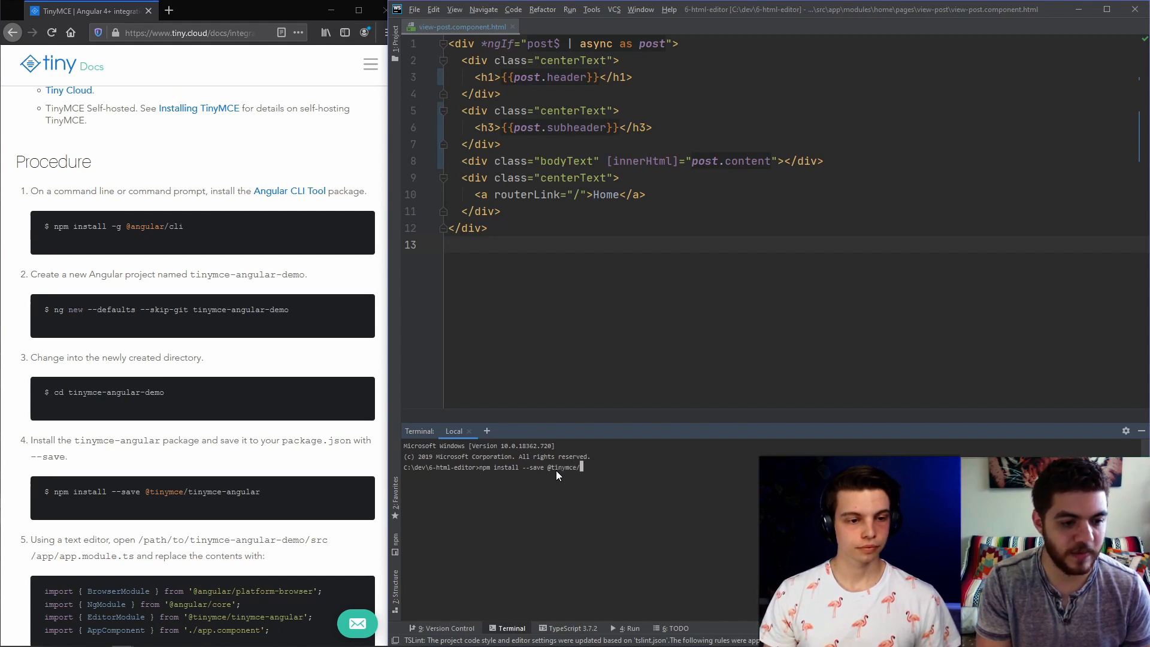
text(tinymce-angular)
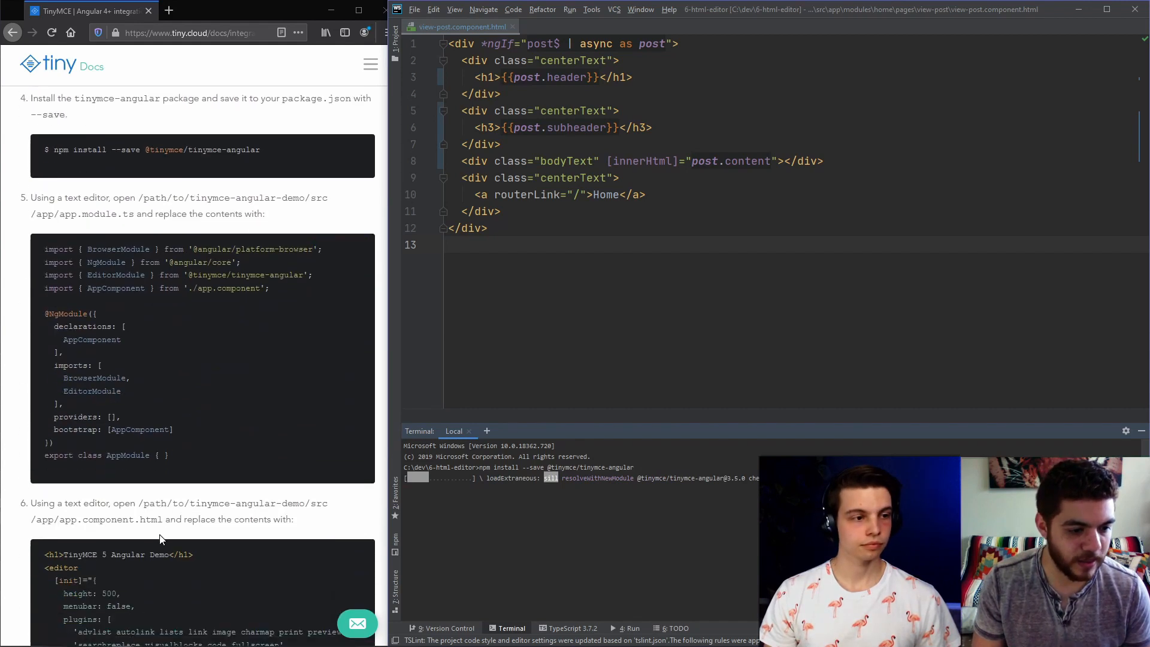
Step: Start installing the tinymce package with npm install --save tinymce
scroll(down, 3)
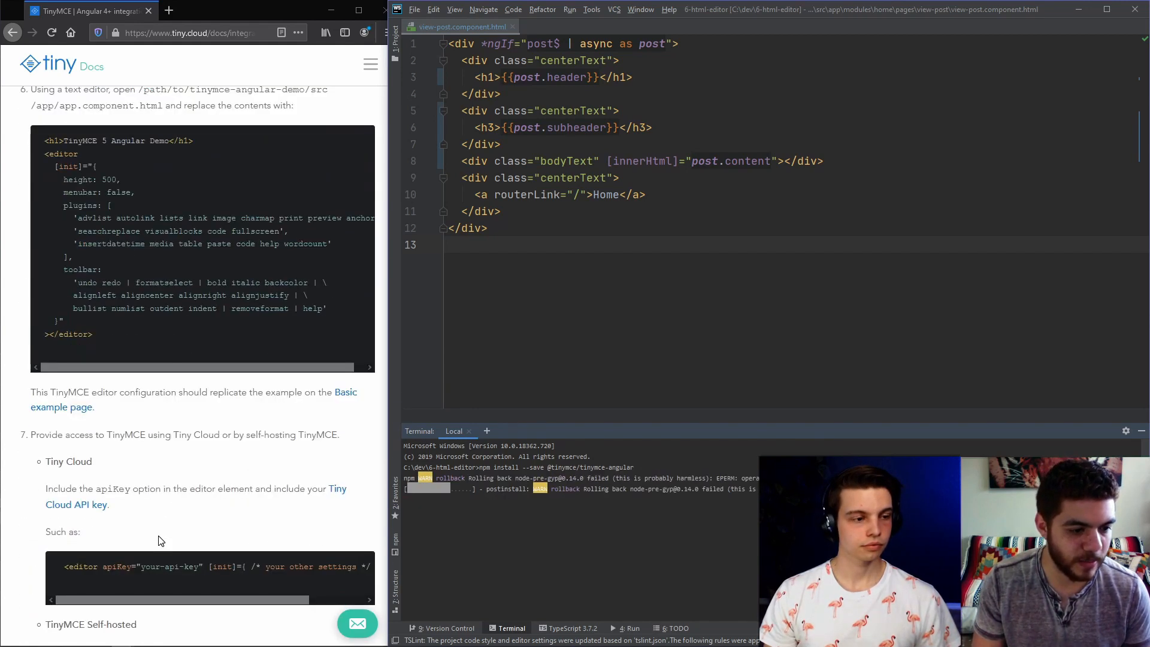
scroll(down, 3)
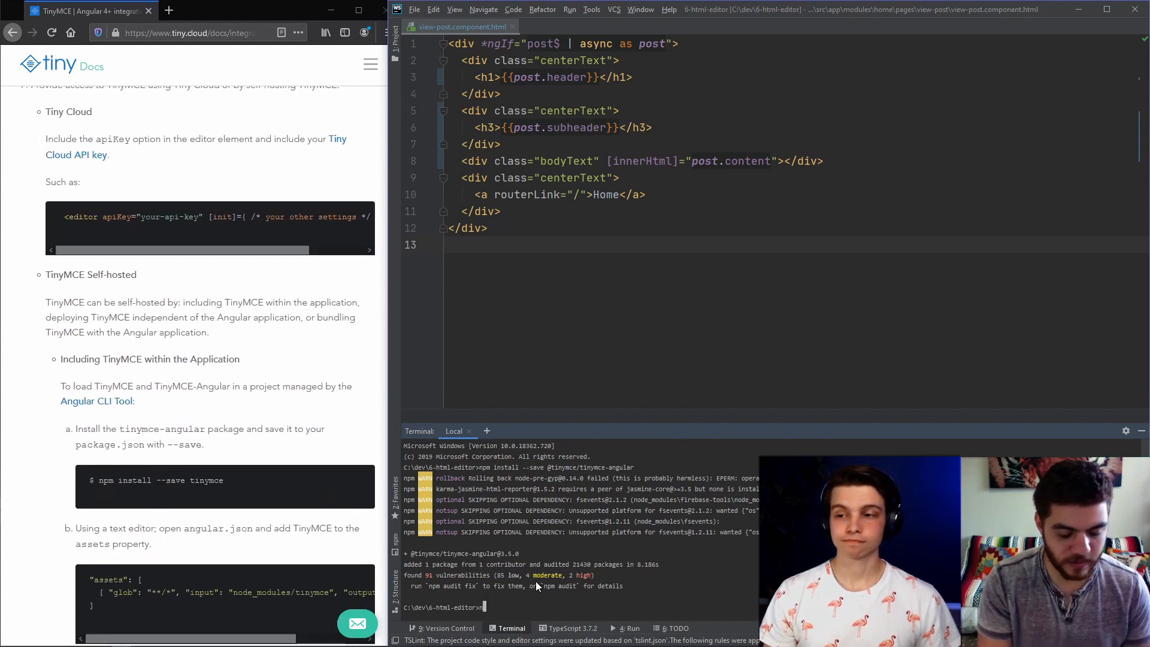
text(npm install)
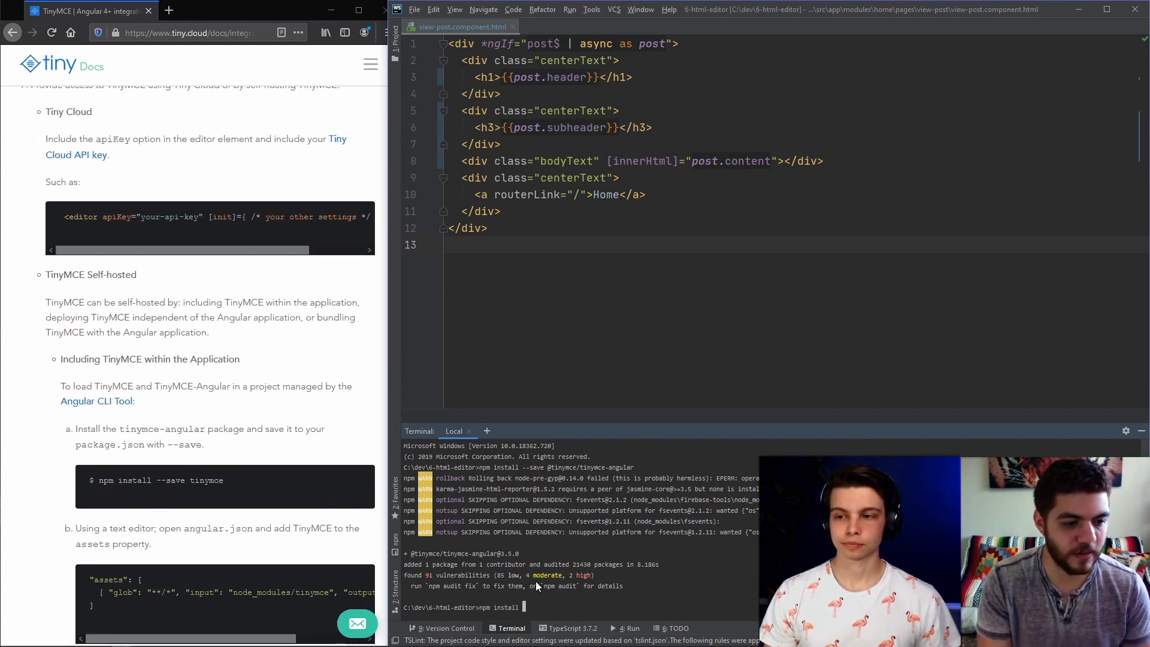
text(--save)
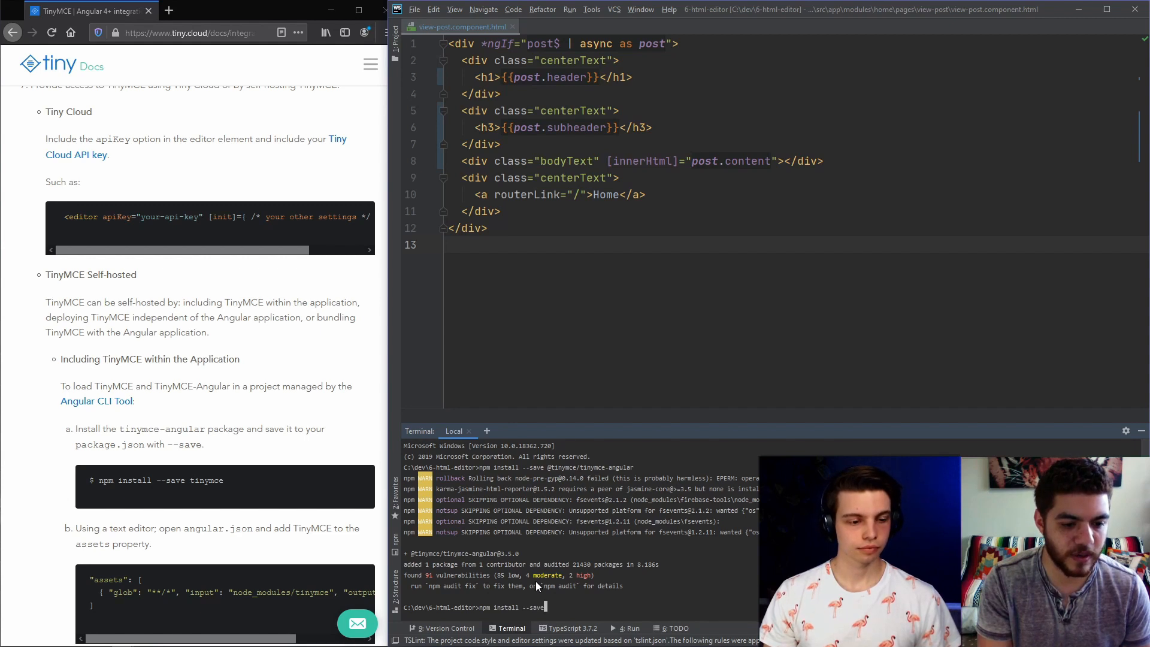
text(tinymce)
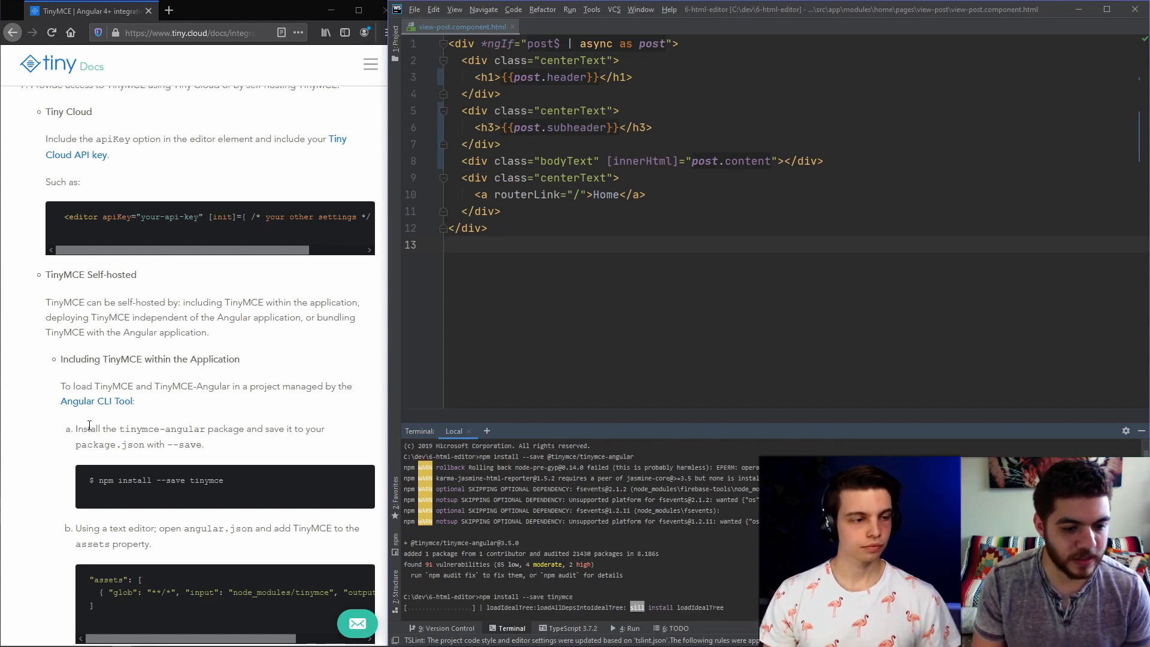
Step: Import EditorModule and provide TINYMCE_SCRIPT_SRC as 'tinymce/tinymce.min.js' in app.module.ts
scroll(down, 3)
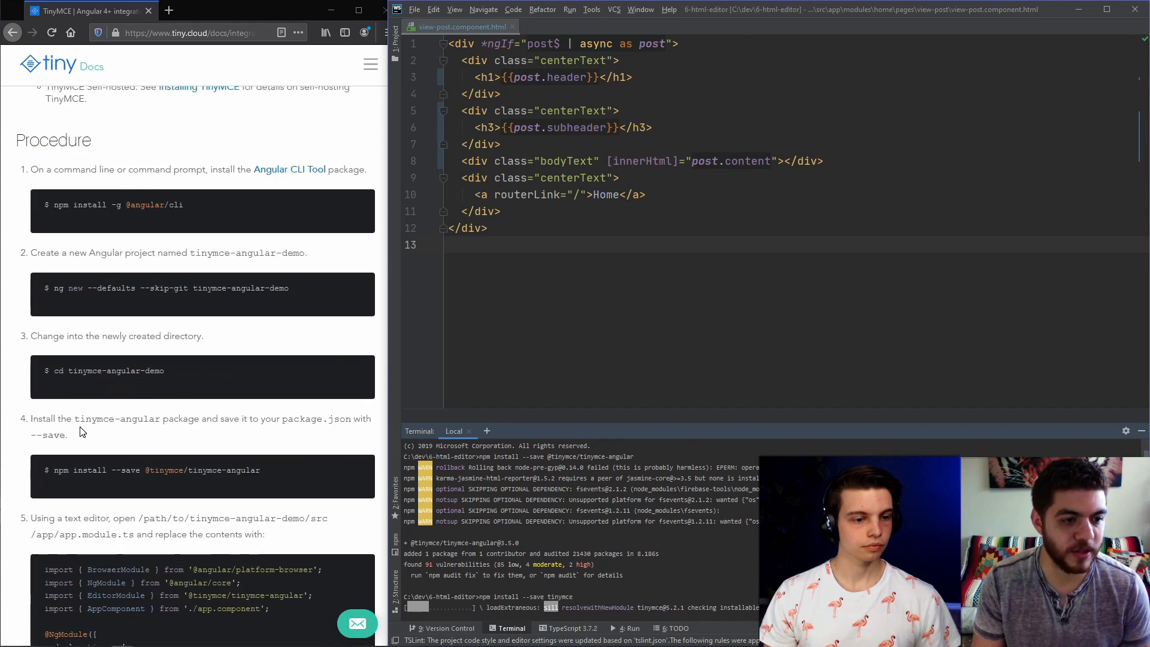
scroll(down, 3)
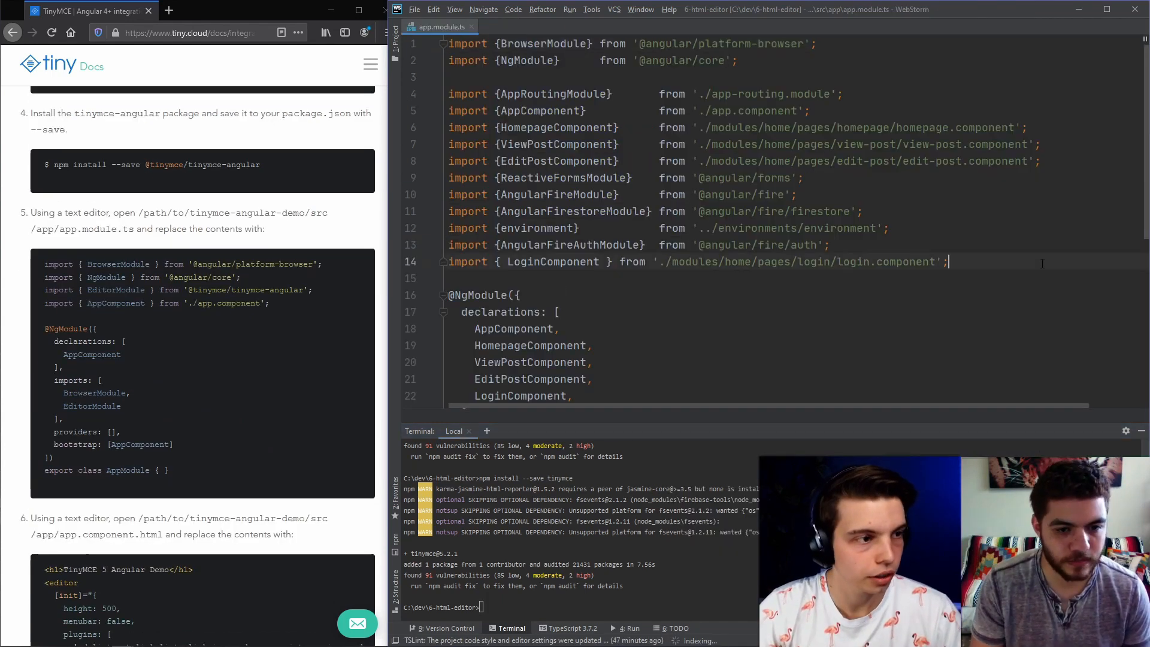
text(import { EditorModule } from '@t)
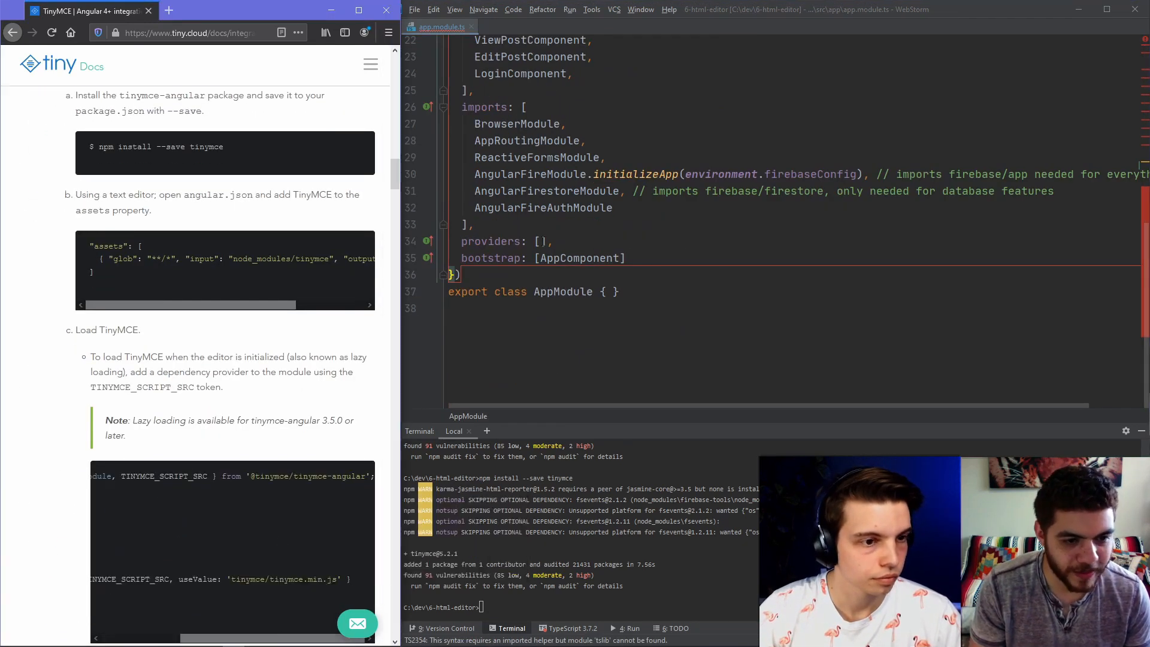
text({ provide: TINYMCE_SCRIPT_SRC, useValue: 'tinymce/tinymce.min.js' })
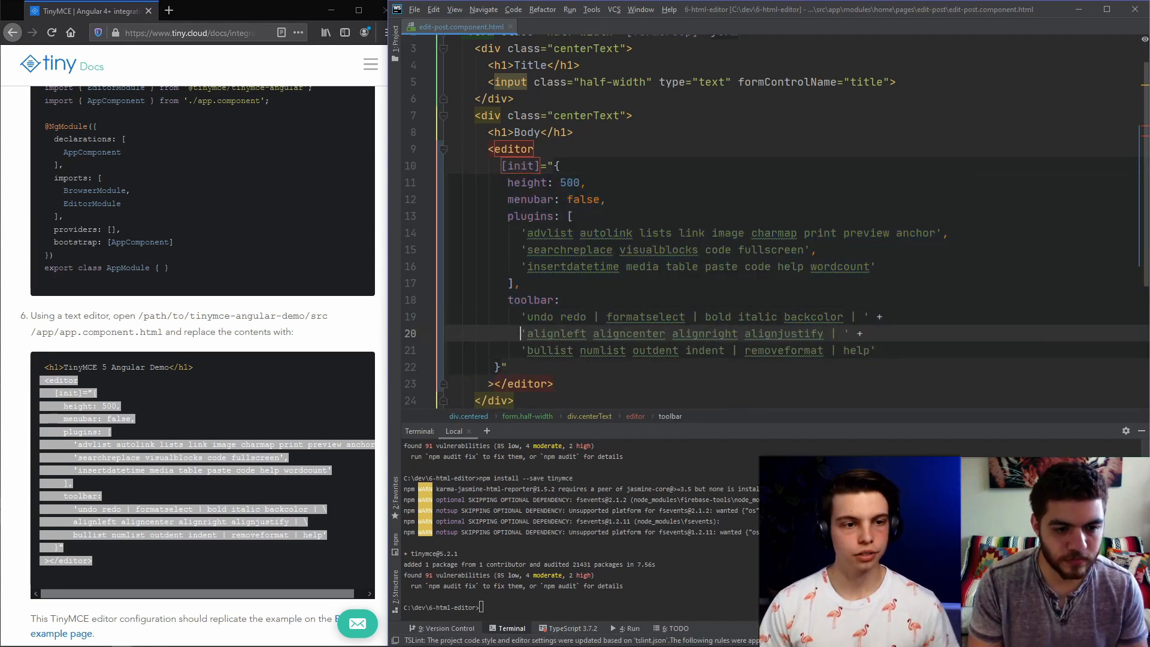
Step: Add image and codesample to the editor plugins and toolbar, and begin a base_url: '/' setting
text(image codesample)
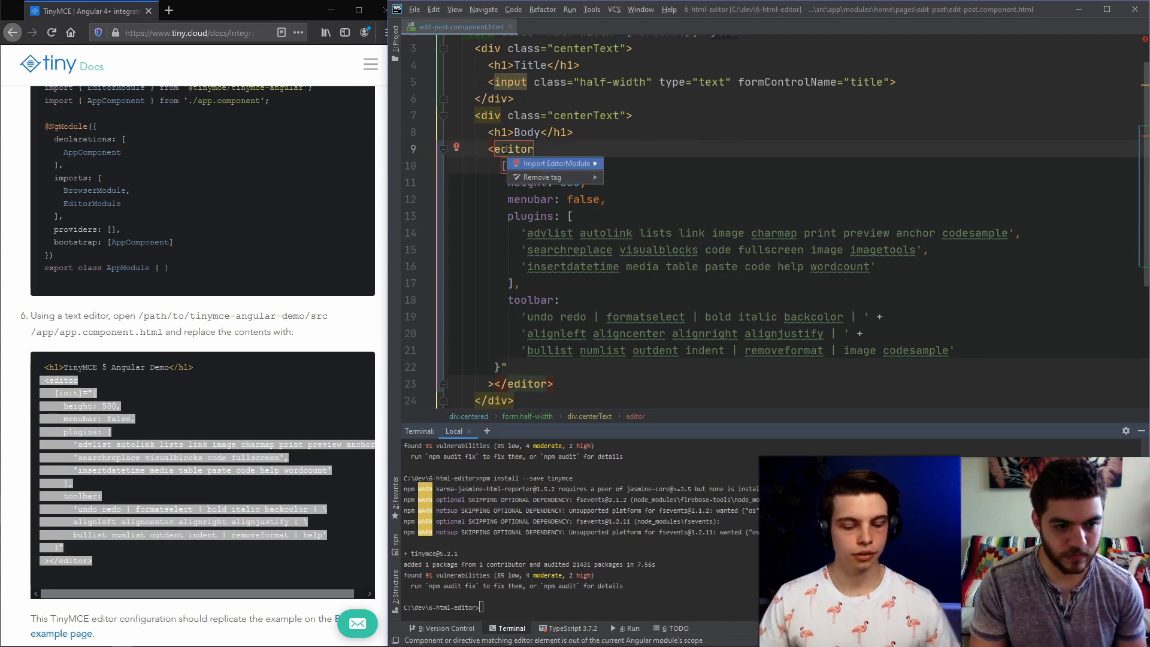
text(base_url: '/)
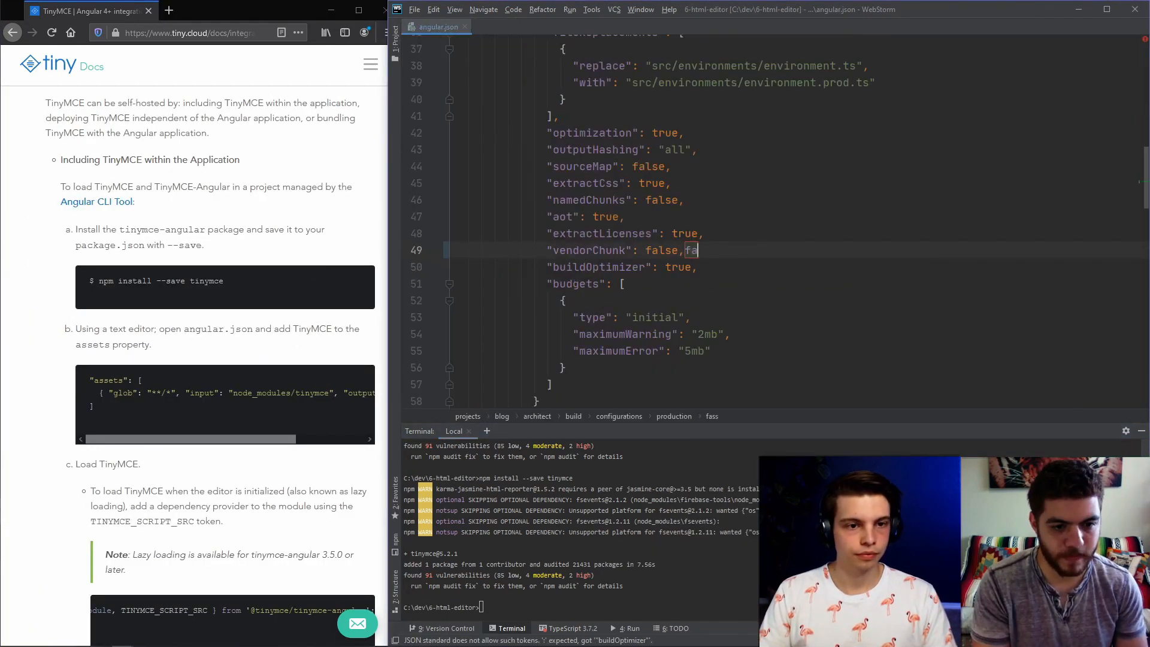
Step: Add the node_modules/tinymce glob entry to the assets arrays in angular.json
scroll(down, 3)
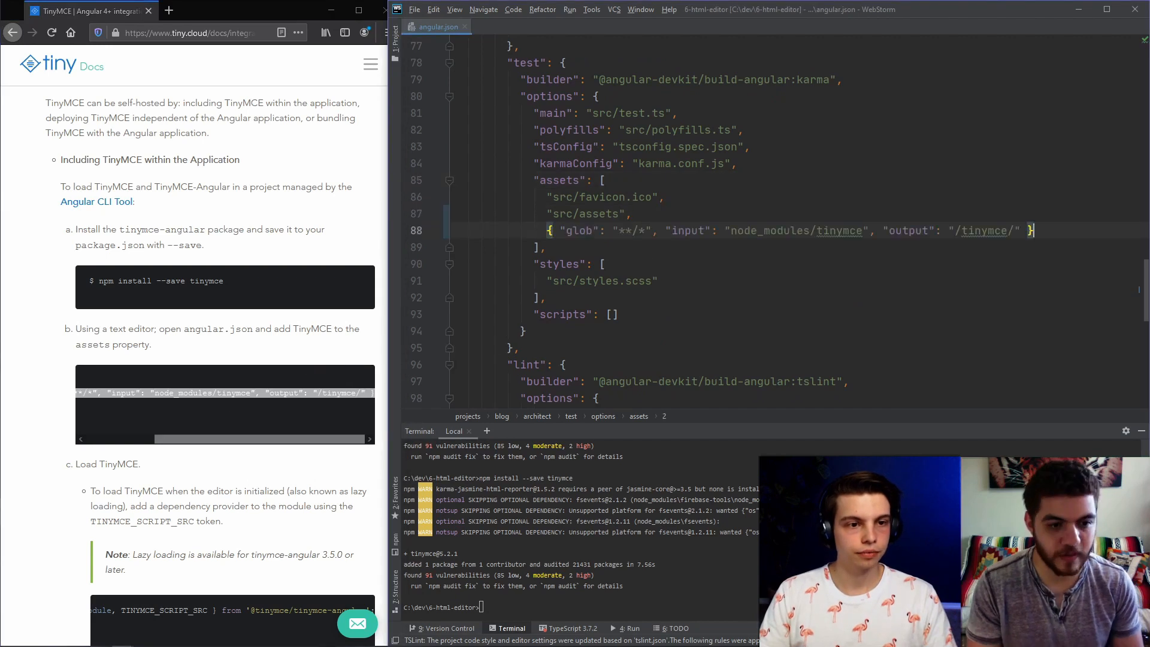
scroll(down, 3)
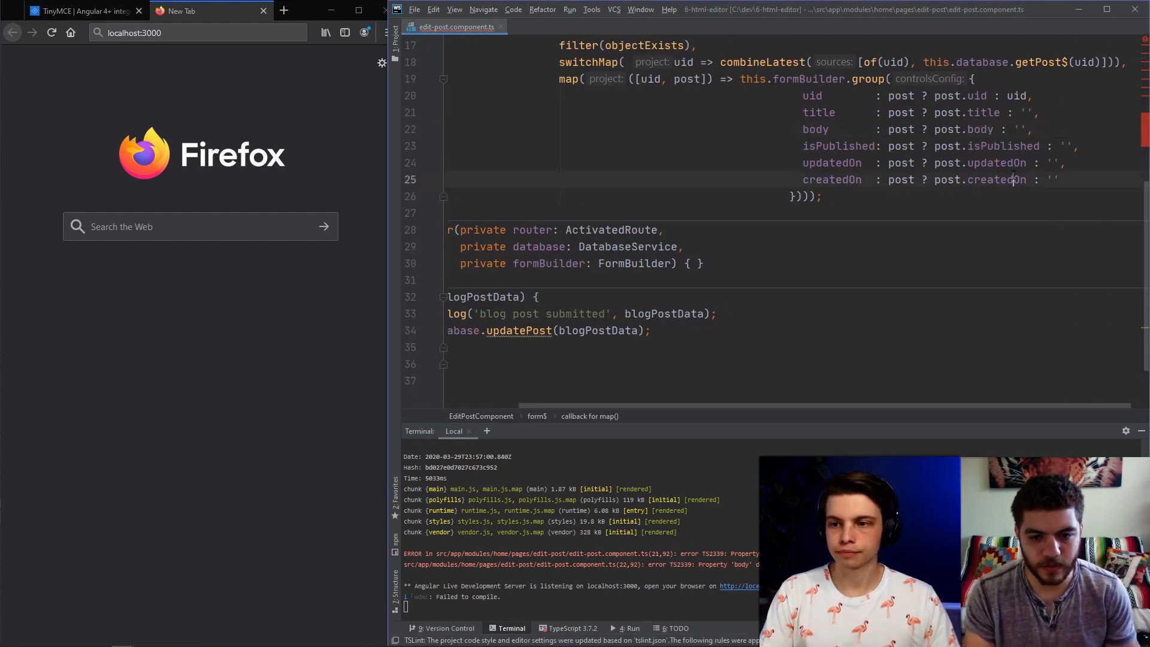
Step: Add prettyUrl, author, previewImage and content controls to formBuilder.group, renaming title to header
text(prettyUrl: post >)
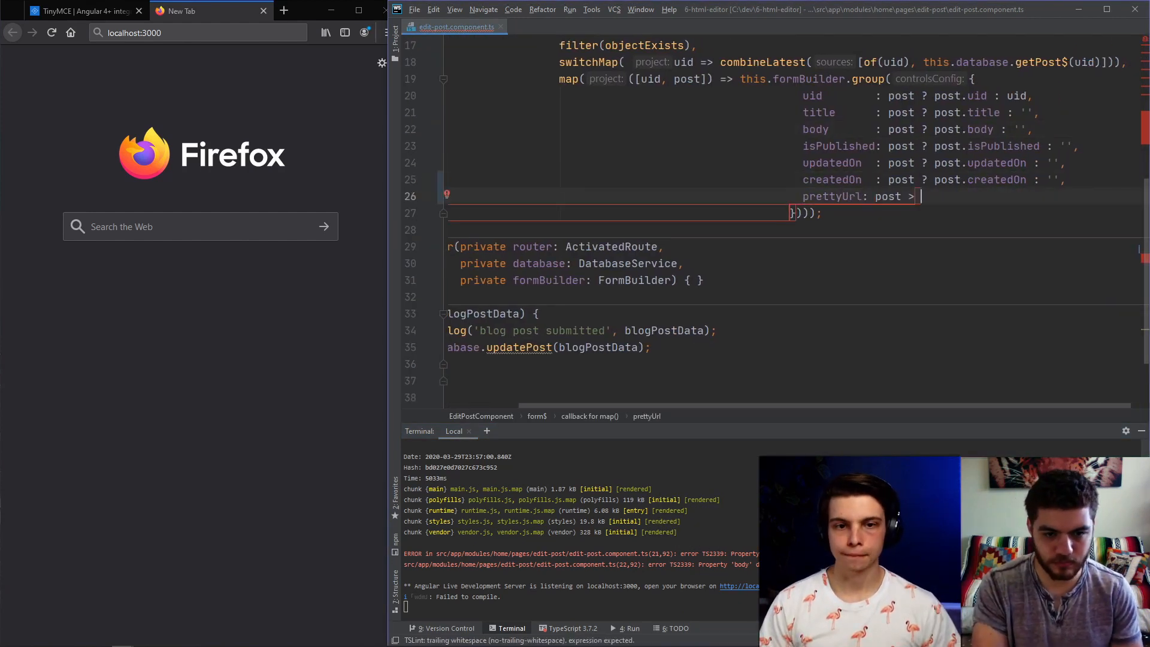
text(post.prettyUrl : '',)
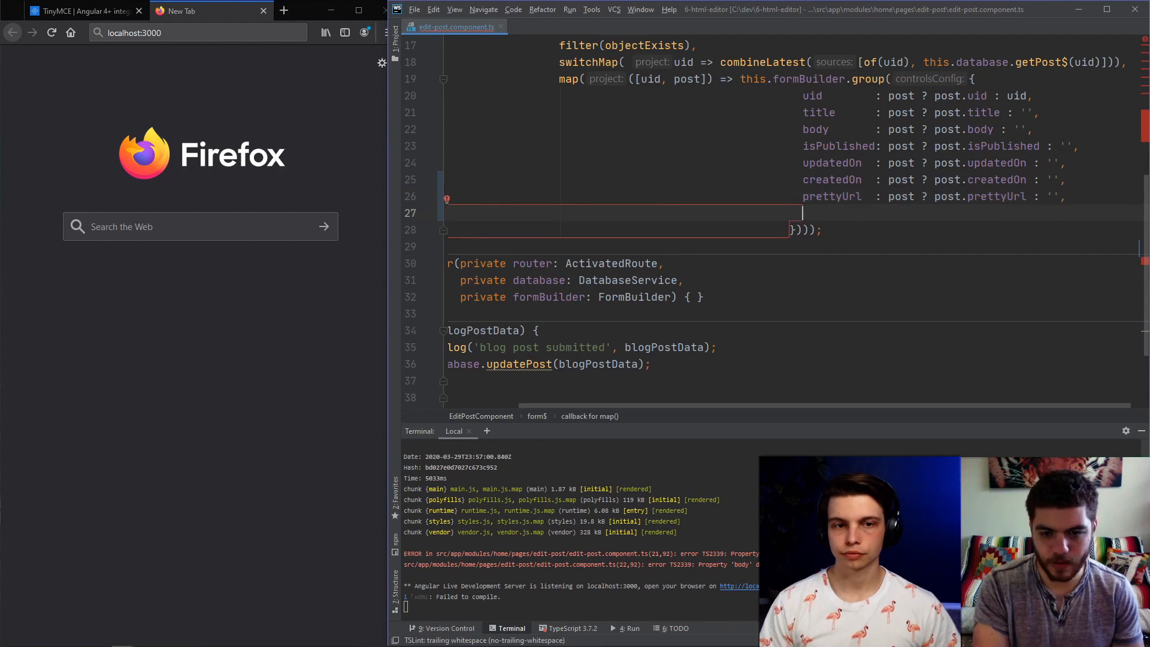
text(author       : post ? post.author : '',)
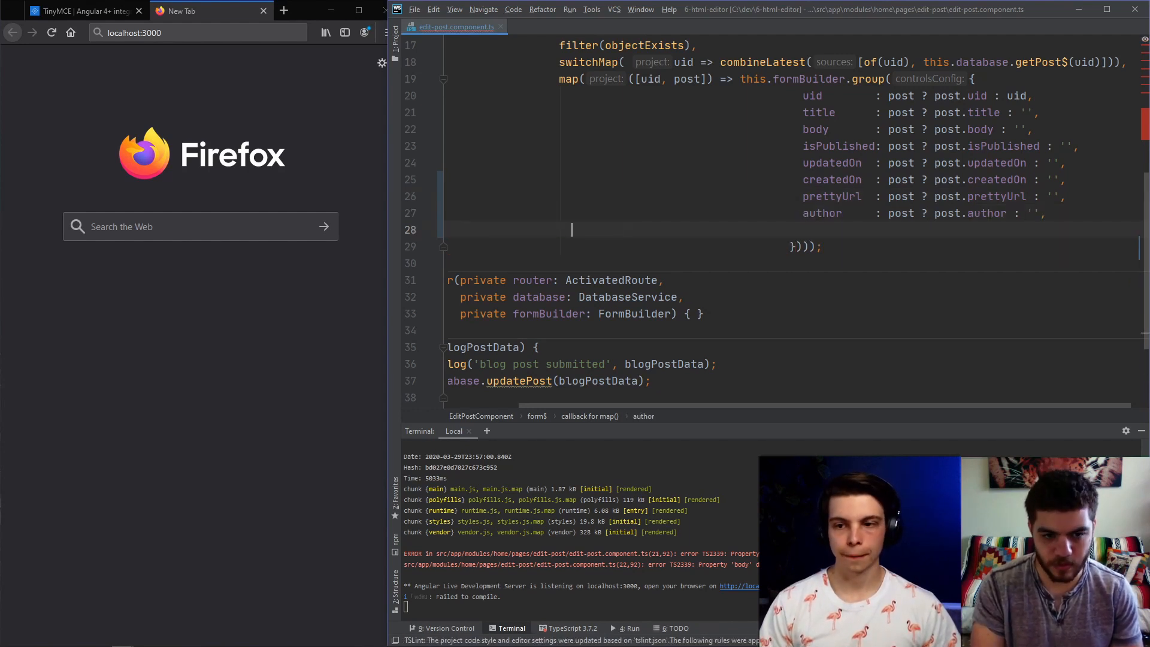
text(previewImage:)
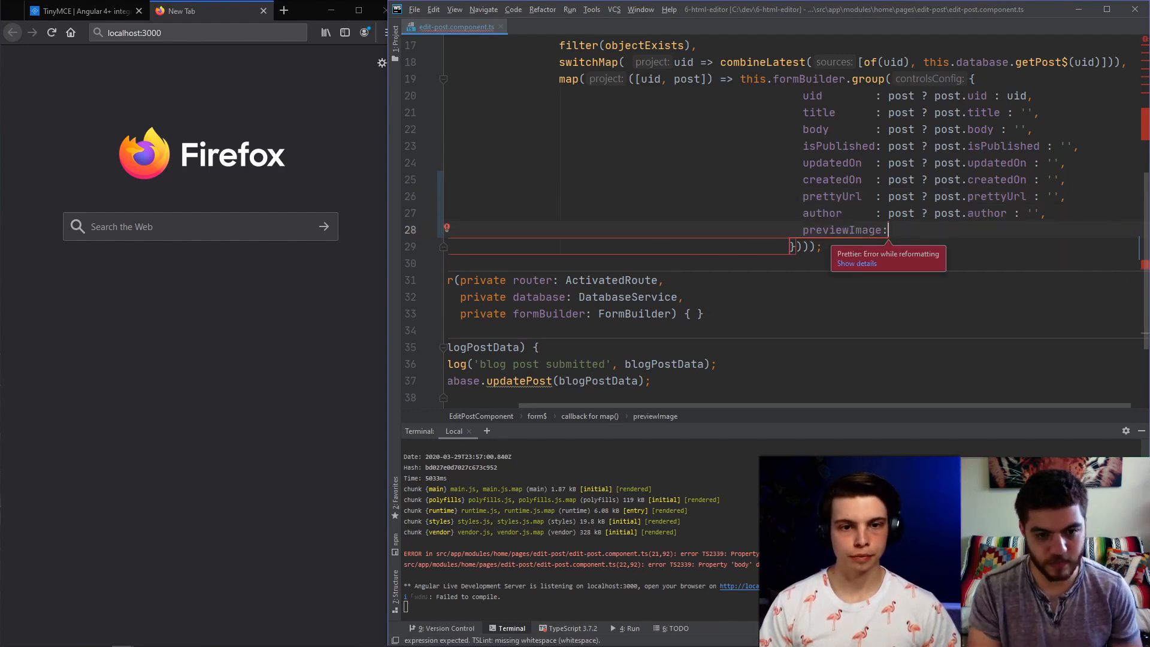
text(content: post ? post.content : [)
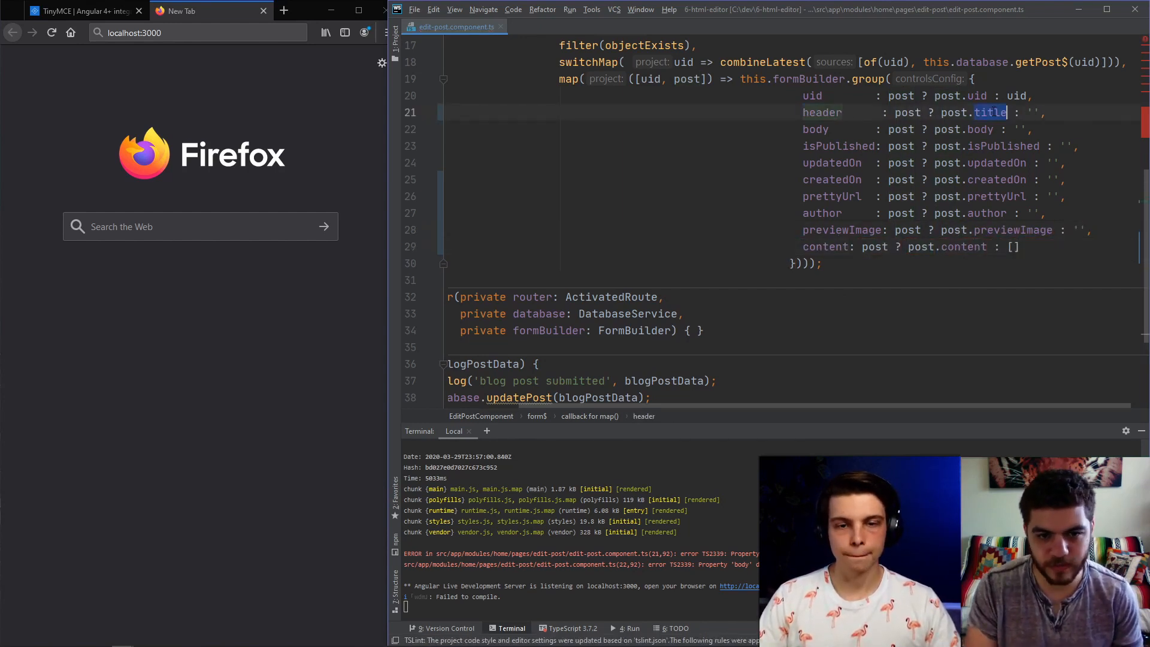
text(subheader)
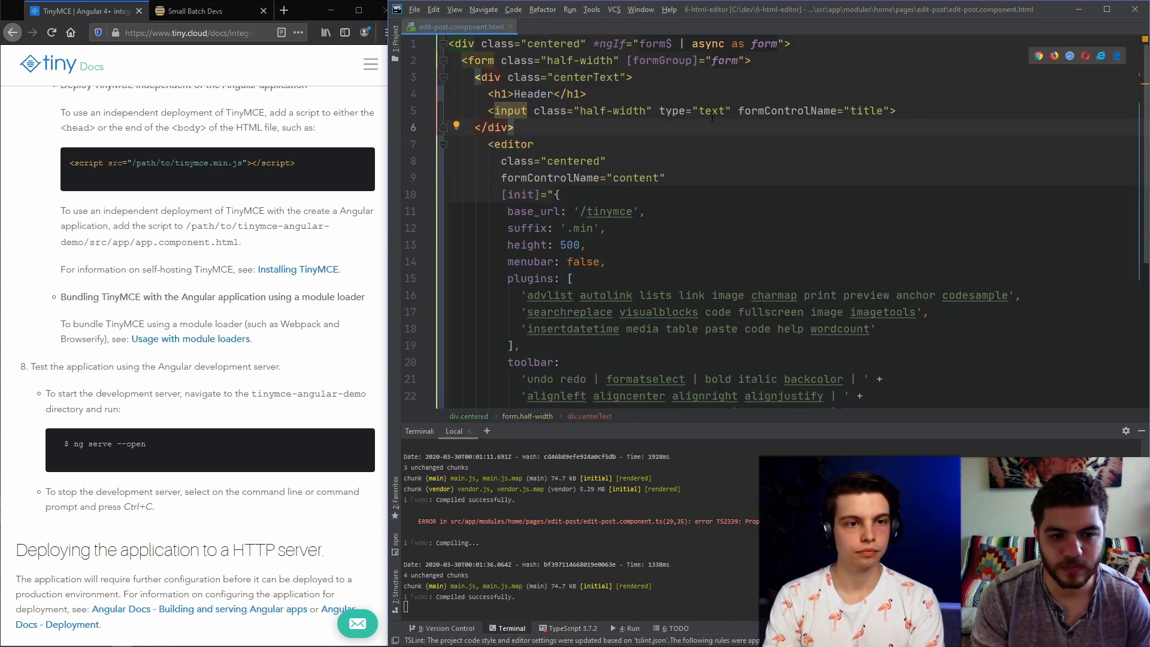
Step: Add an [ngModel] form binding to the edit-post template and reformat its input attributes
text([ngModel]="form.value.prettyU" type="text" formControlName="header">)
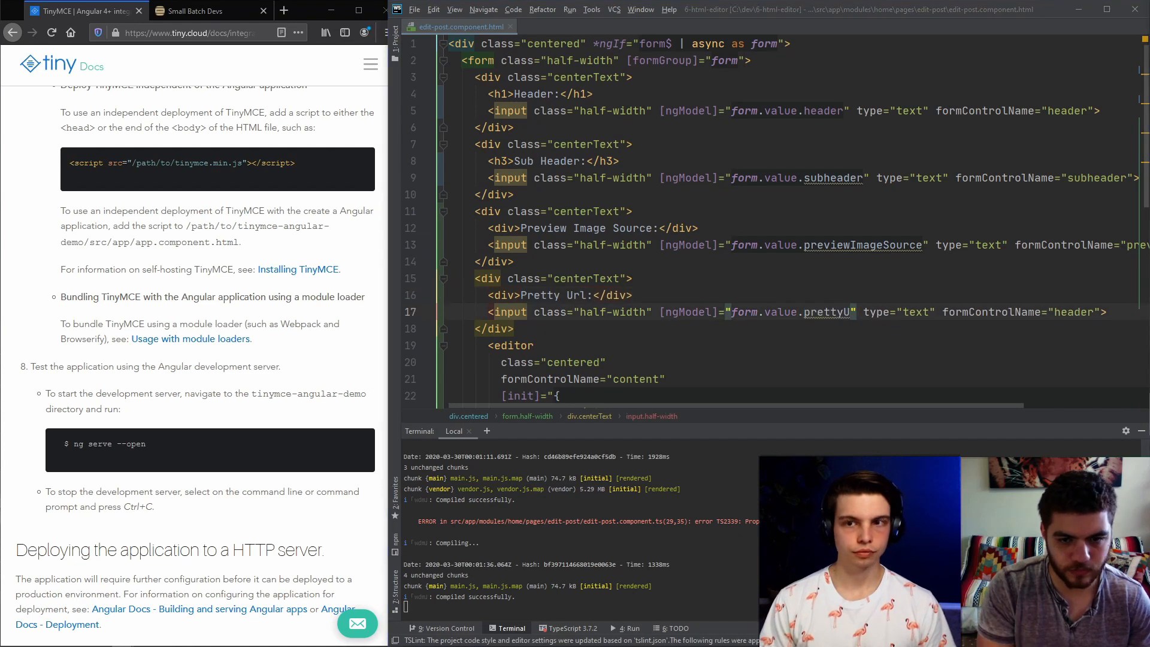
click(205, 11)
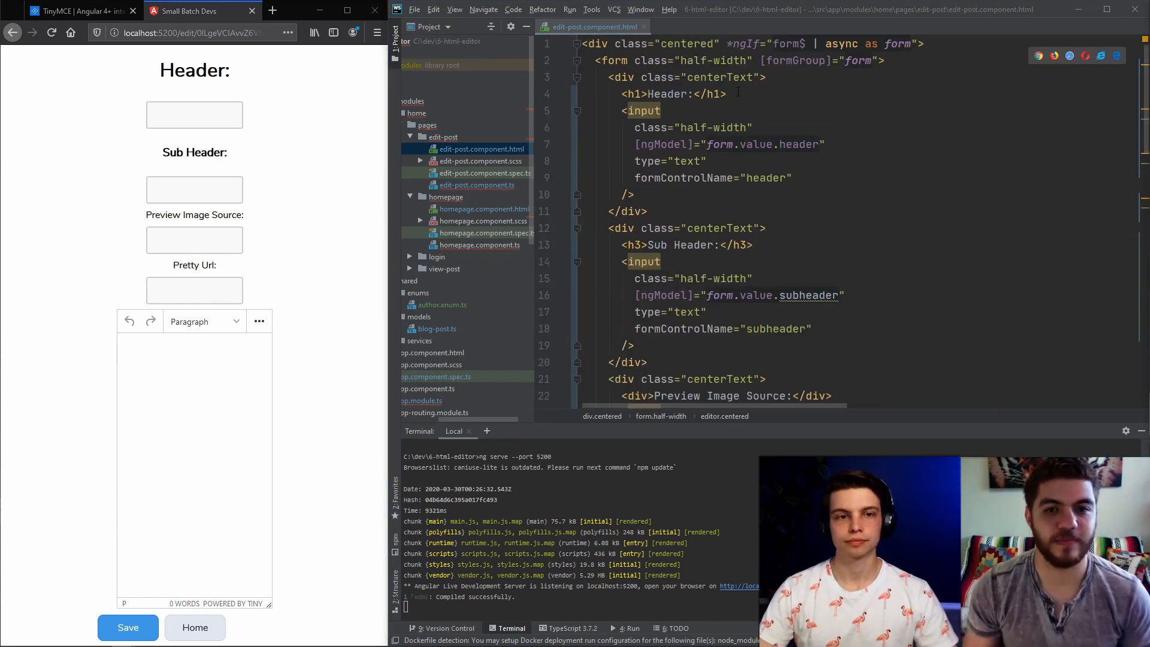
Step: Make onSubmit set errorMessage 'A blog post with that url already exists' for duplicate pretty URLs
click(476, 185)
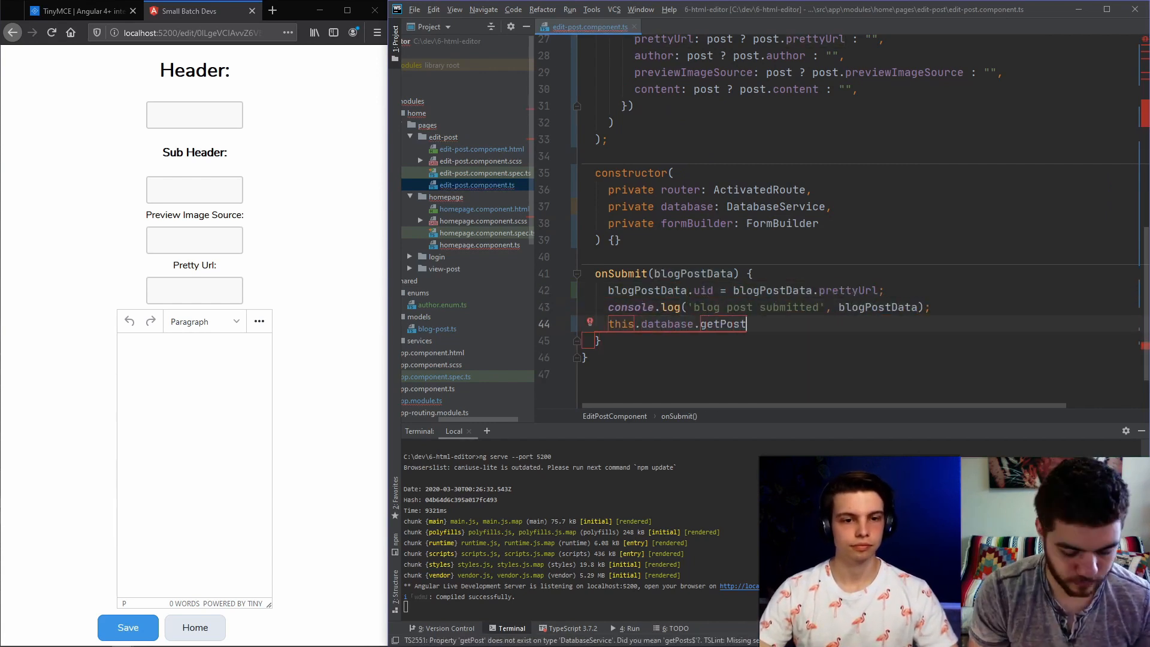
text($(blogPostData.prettyUrl))
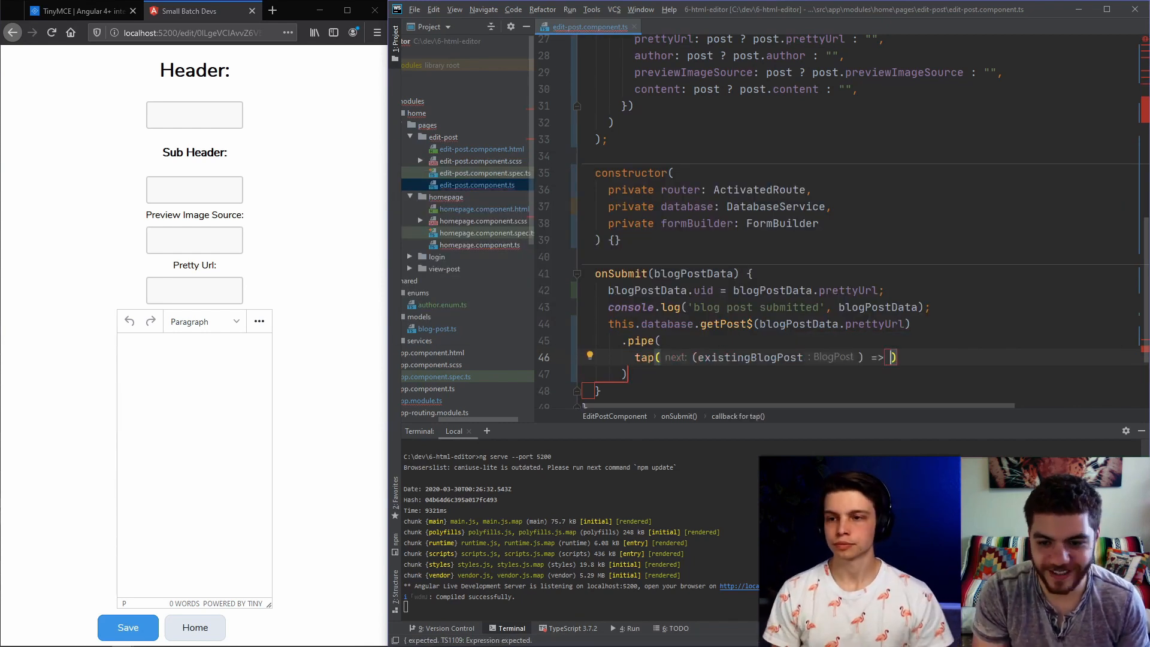
text(if (existingBlogPost) {)
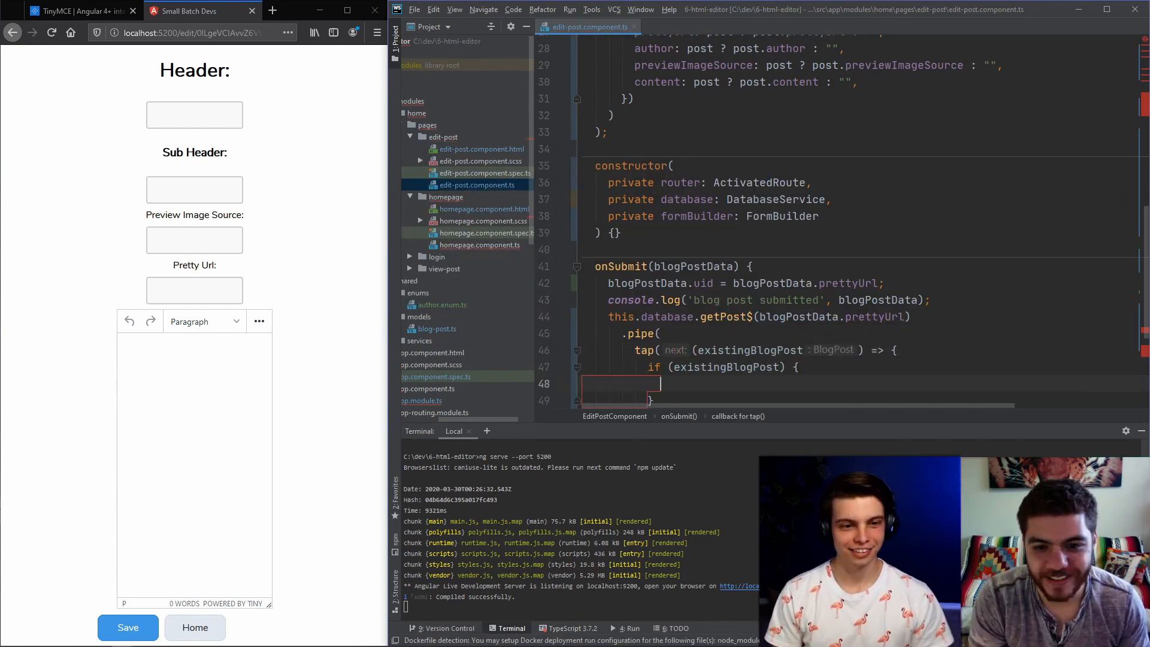
text(this.errorMessage = 'A blog post with that url already exists')
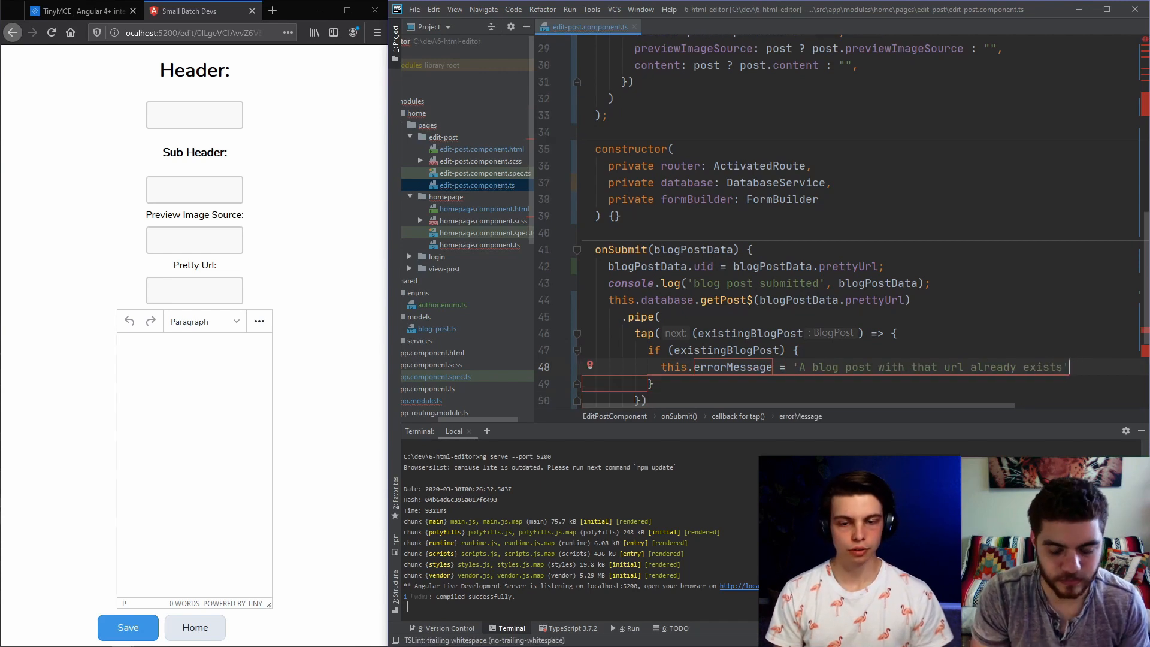
text(} else {)
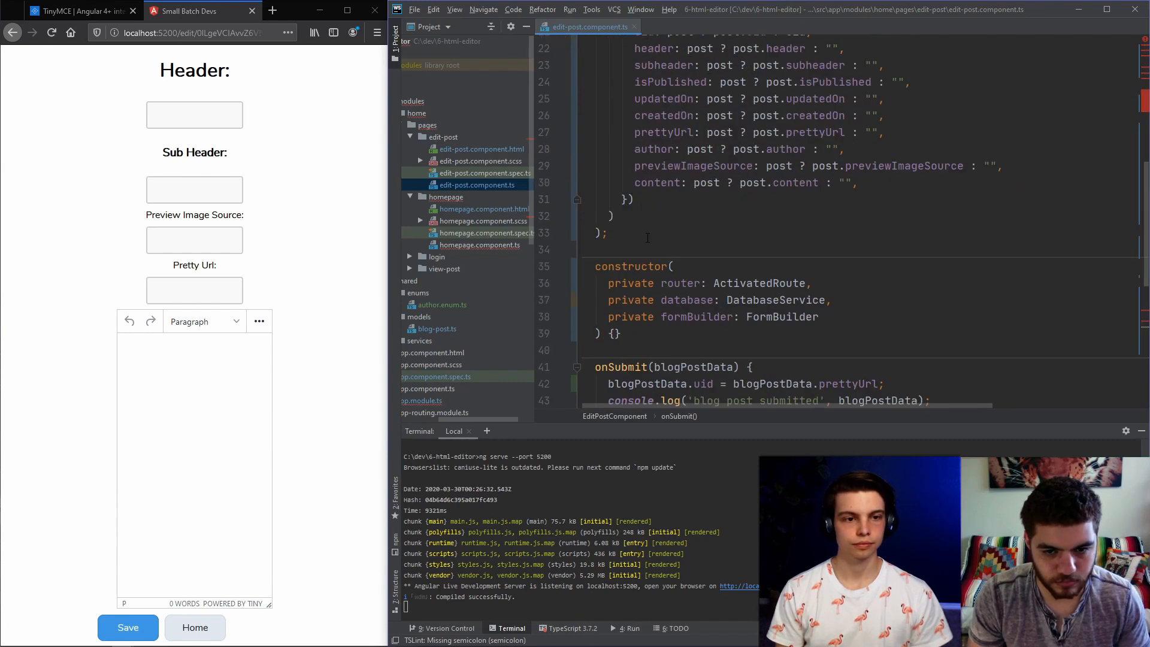
click(481, 148)
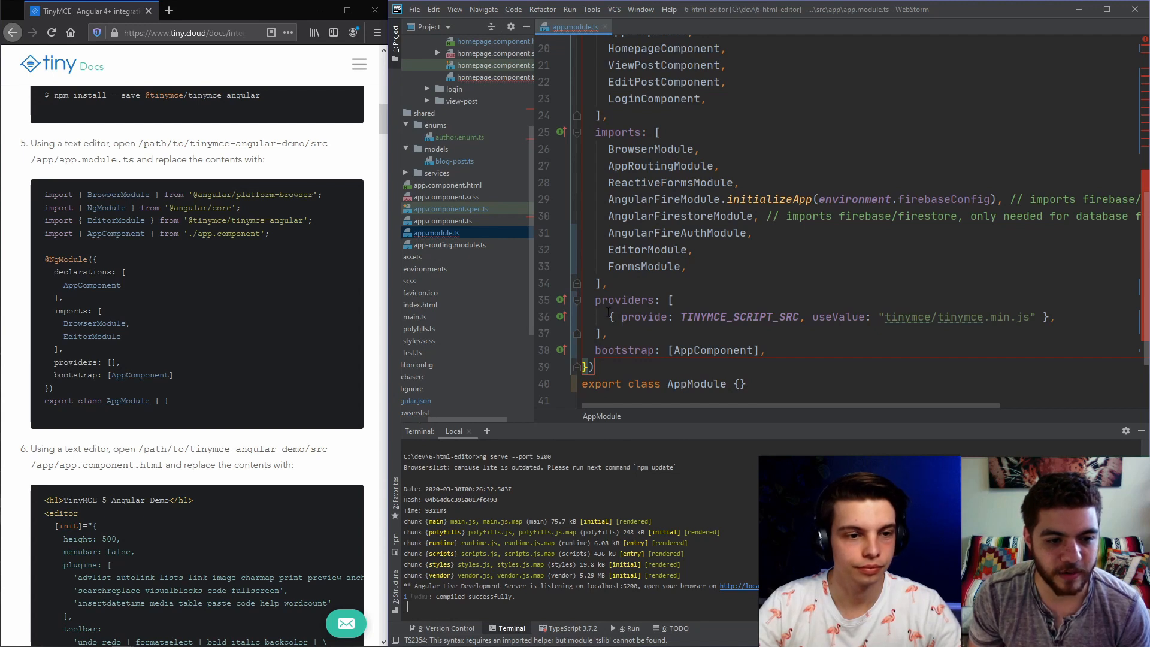
Step: Review the app.module.ts imports, then start a Search Everywhere for 'an'
double_click(648, 249)
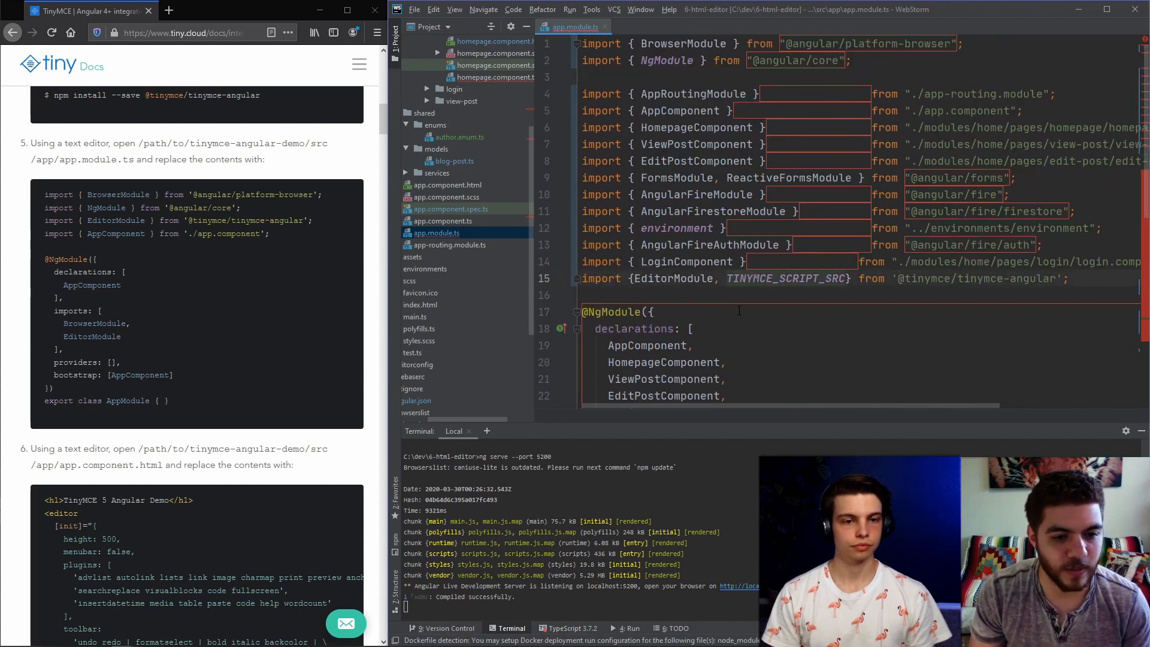
text(angular.)
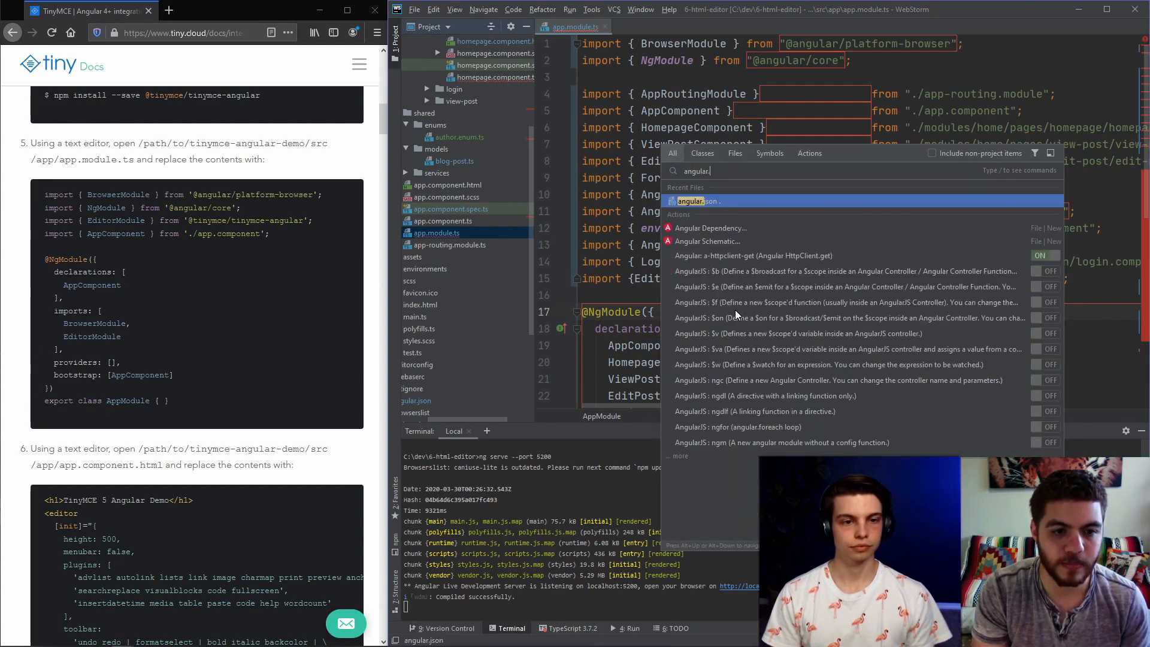
Step: Check angular.json's TinyMCE assets glob and script entries, then search for 'edi'
click(693, 201)
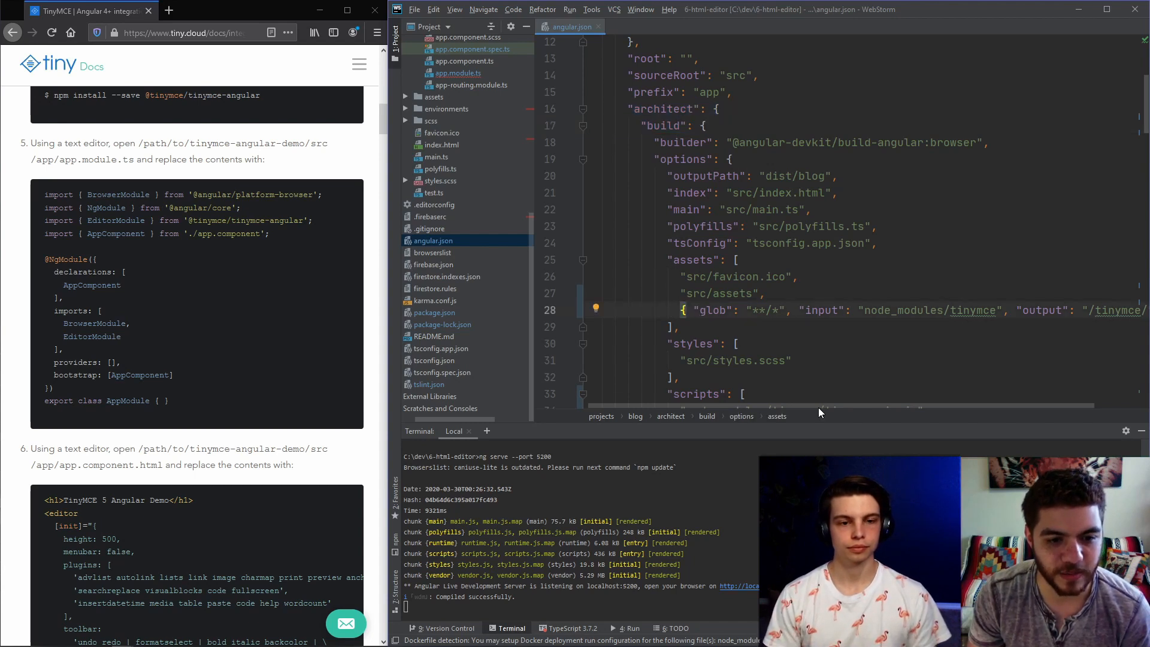
scroll(right, 3)
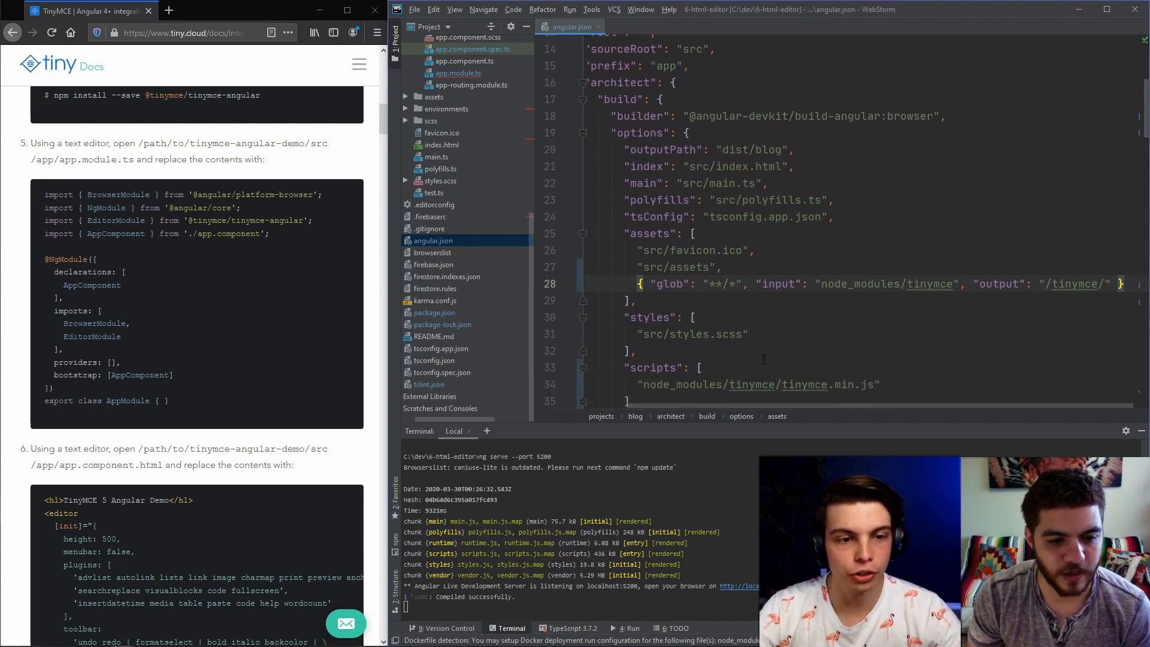
scroll(down, 3)
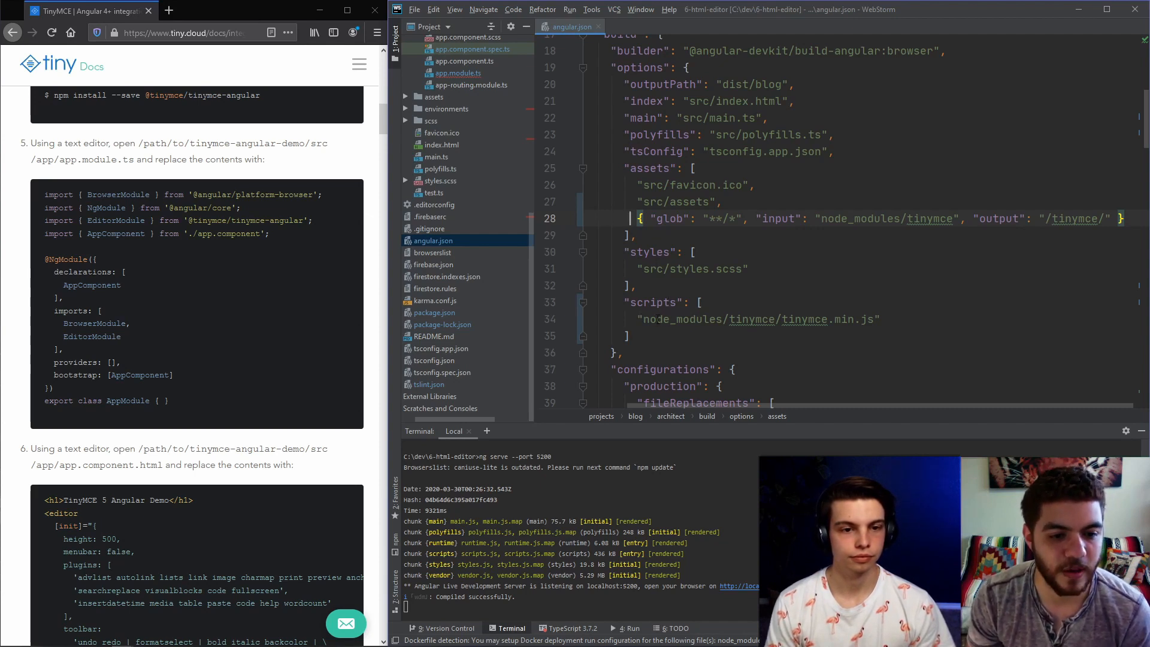
click(689, 218)
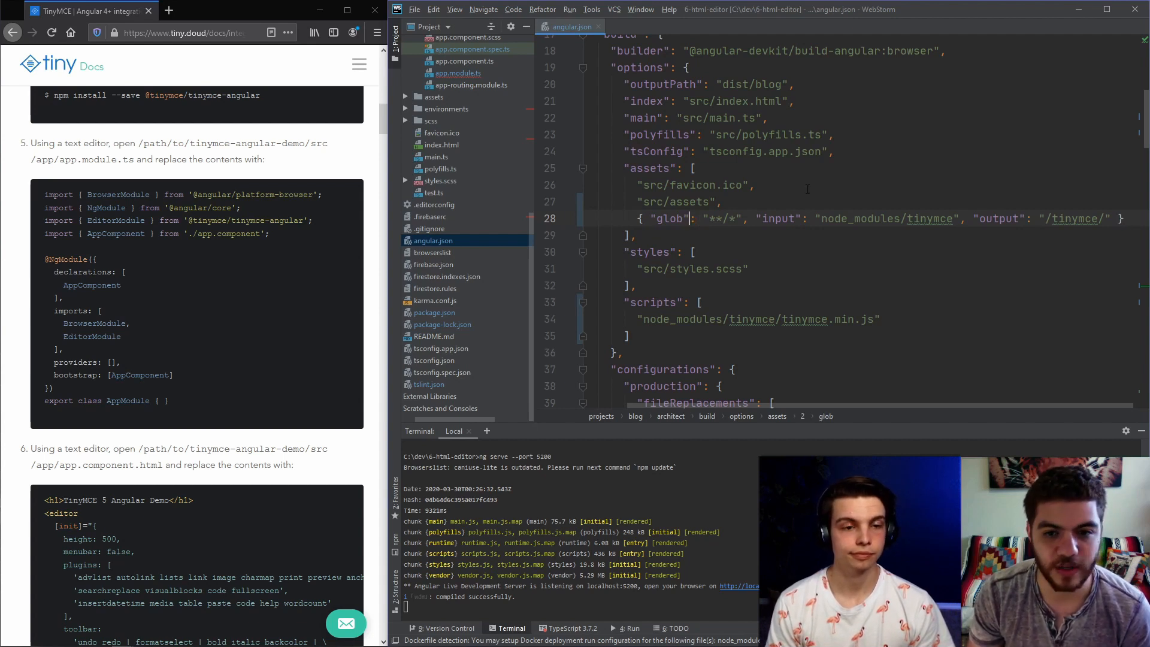
text(edi)
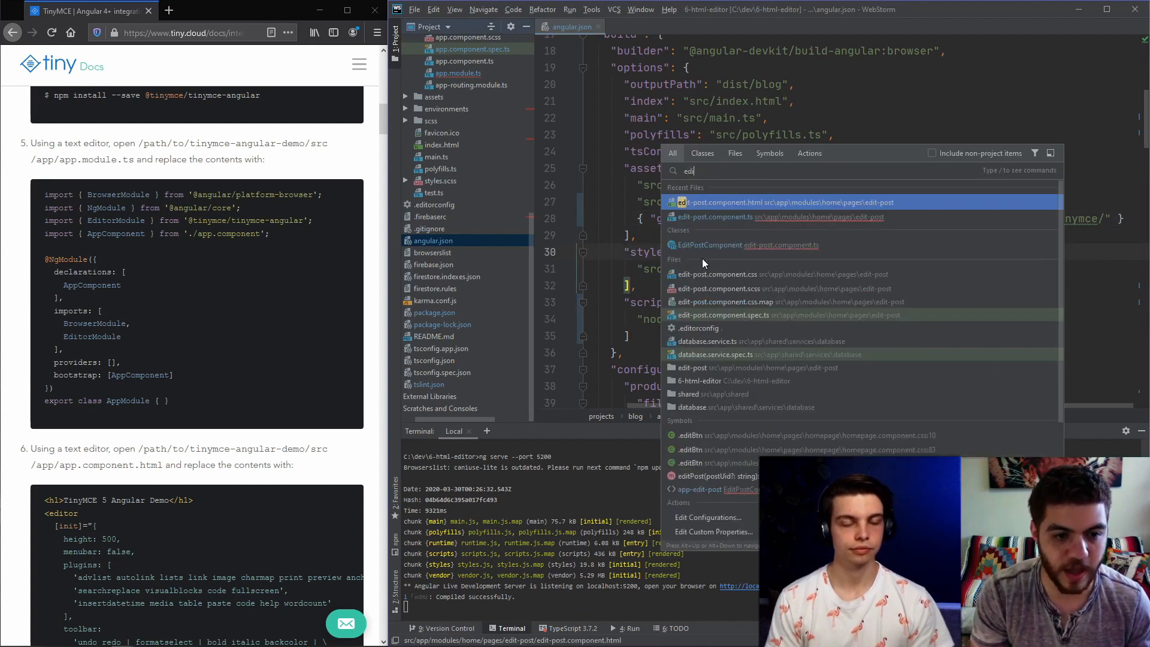
Step: Open edit-post.component.ts and scroll through it for the errorMessage field
click(782, 202)
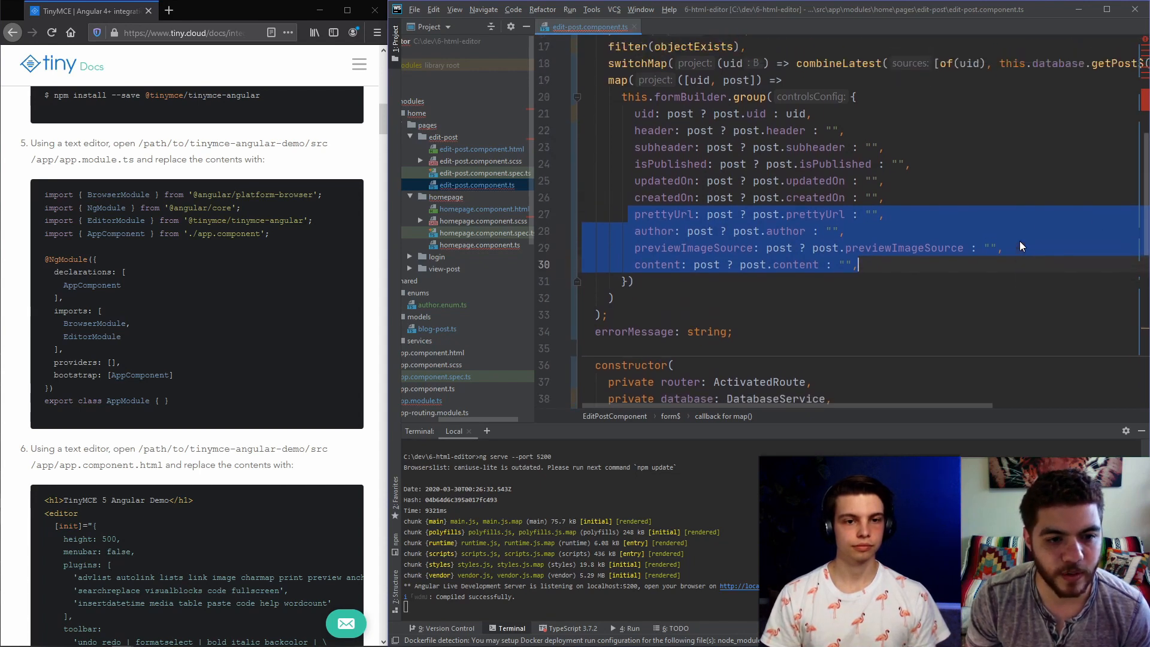
scroll(down, 3)
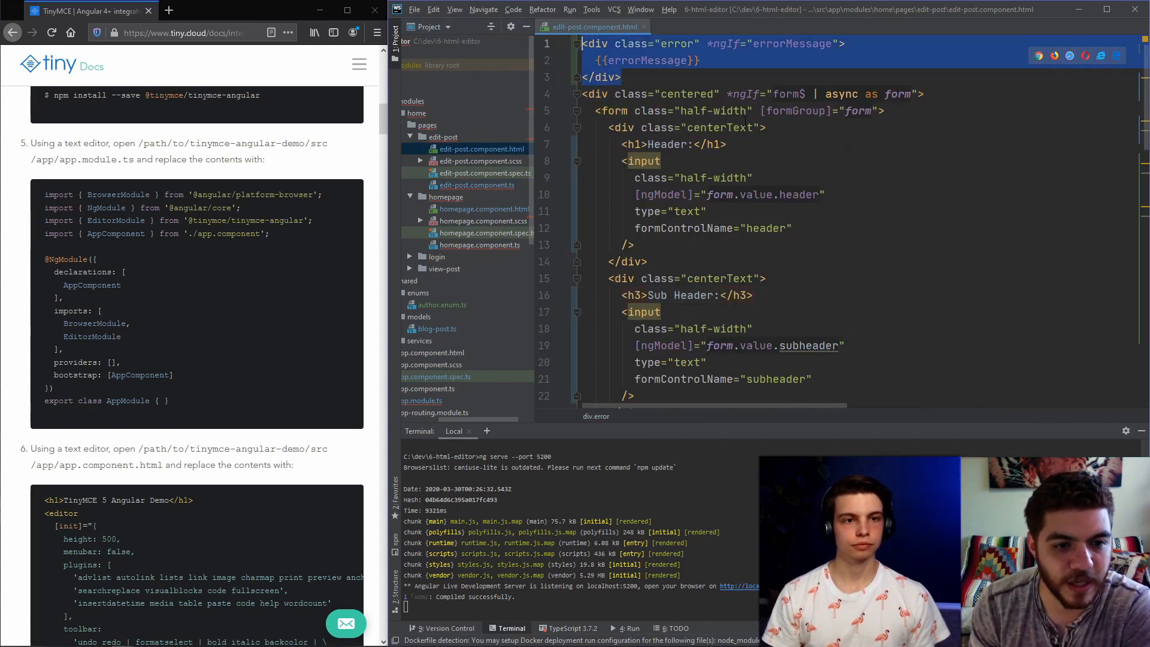
Step: Scroll edit-post.component.html down to the editor init block with codesample_languages
scroll(down, 3)
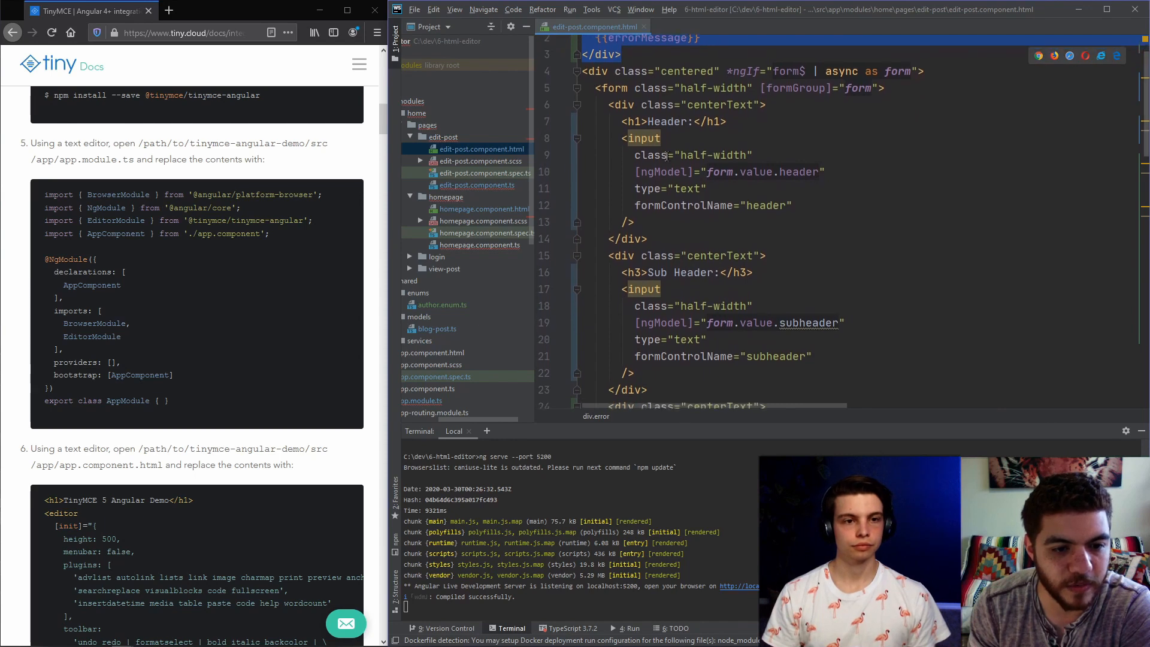
scroll(down, 3)
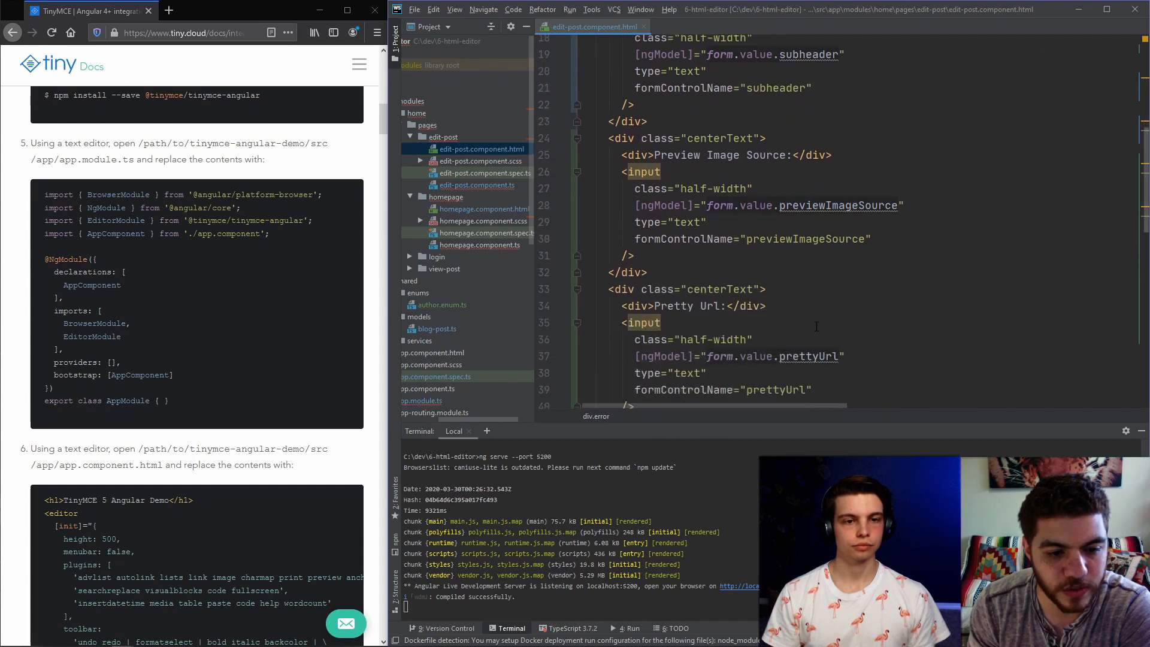
scroll(down, 3)
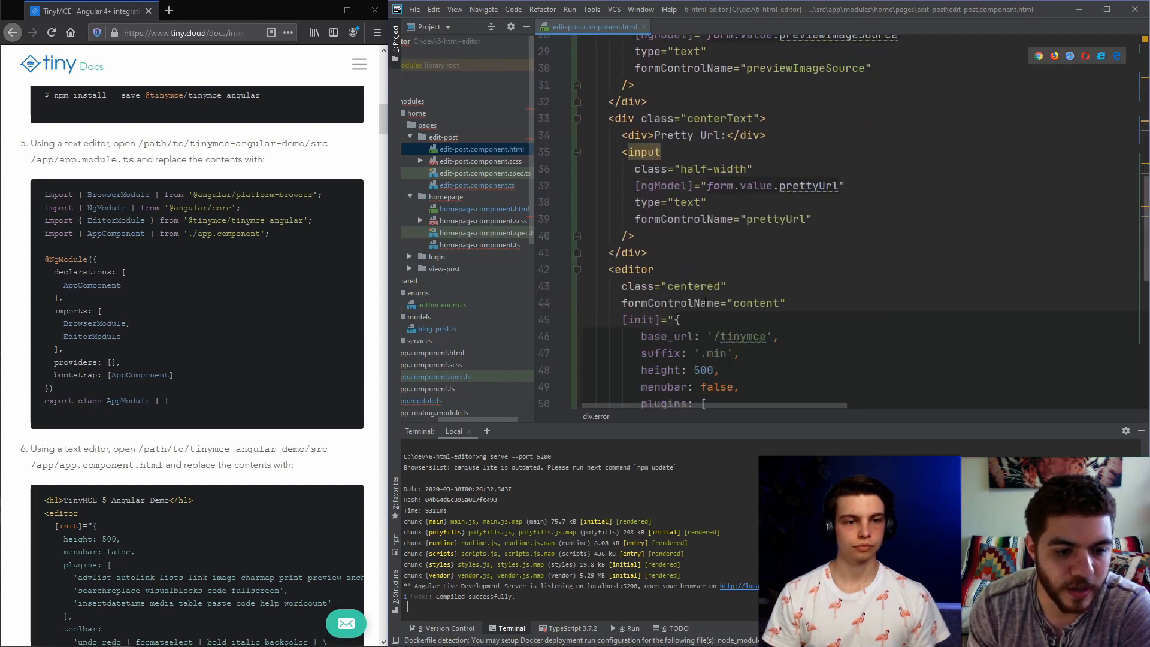
scroll(down, 3)
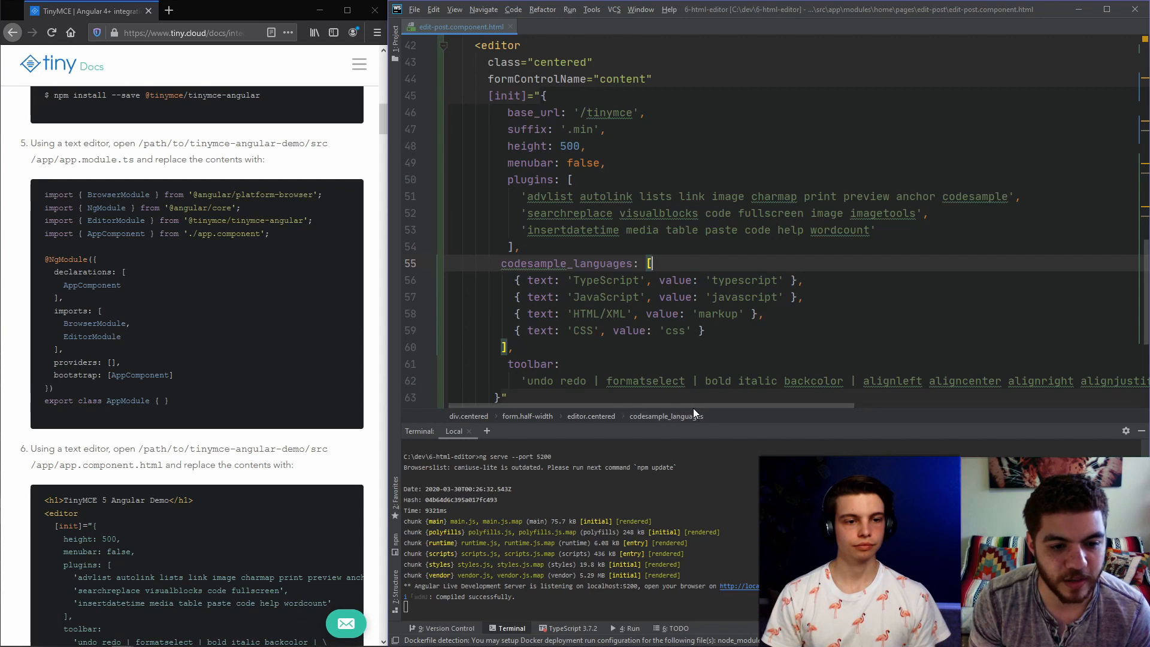
Step: Scroll right along the TinyMCE plugins string to review 'image imagetools'
scroll(right, 3)
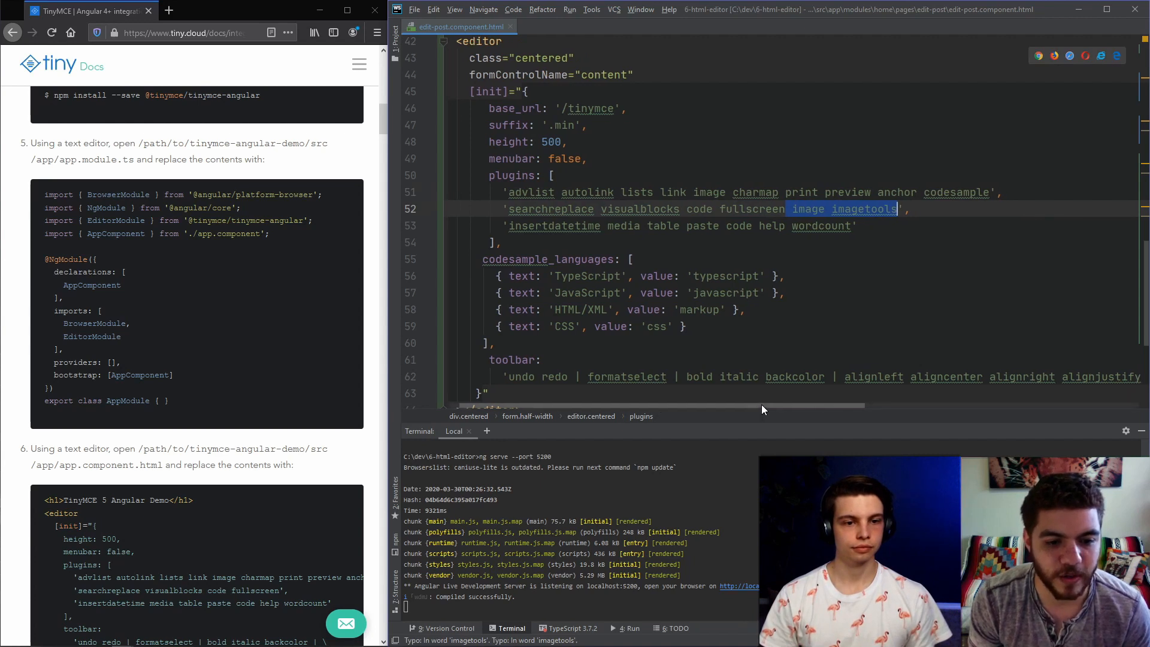
scroll(right, 3)
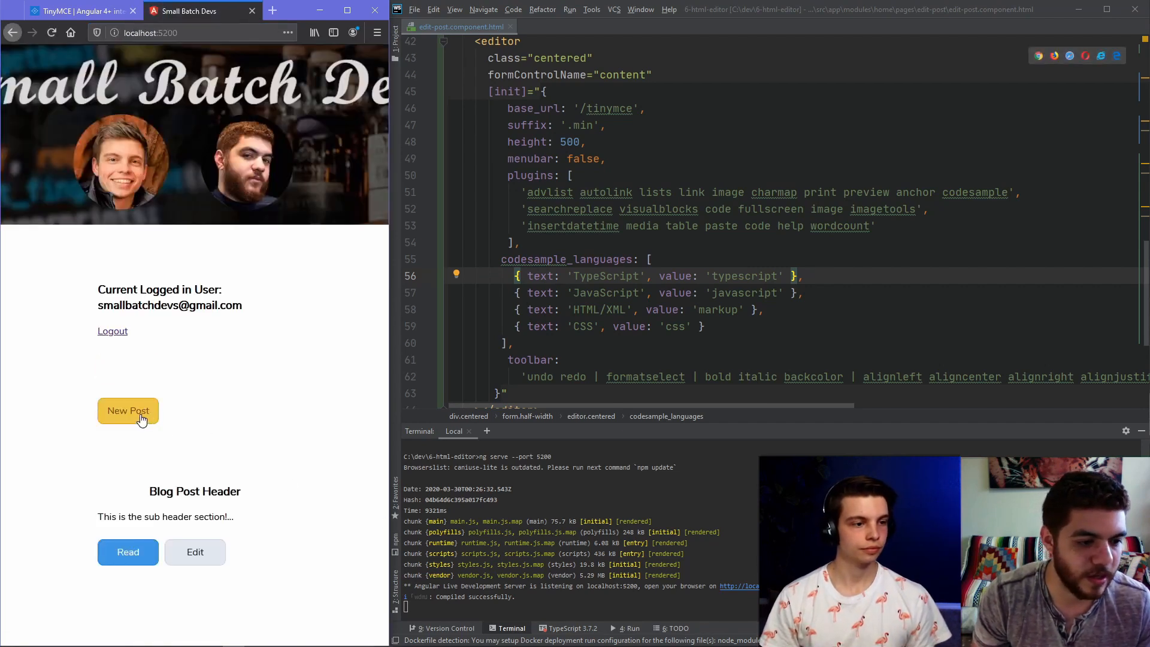
Step: Start a new post and reveal TinyMCE's extra toolbar tools
click(127, 411)
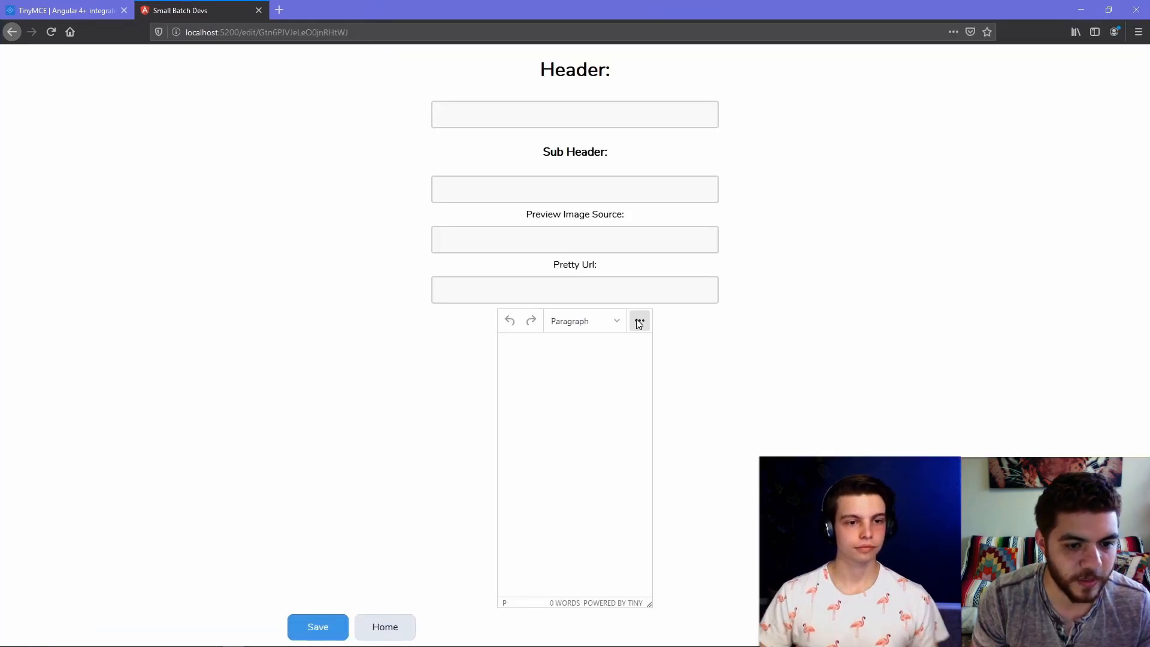
click(637, 321)
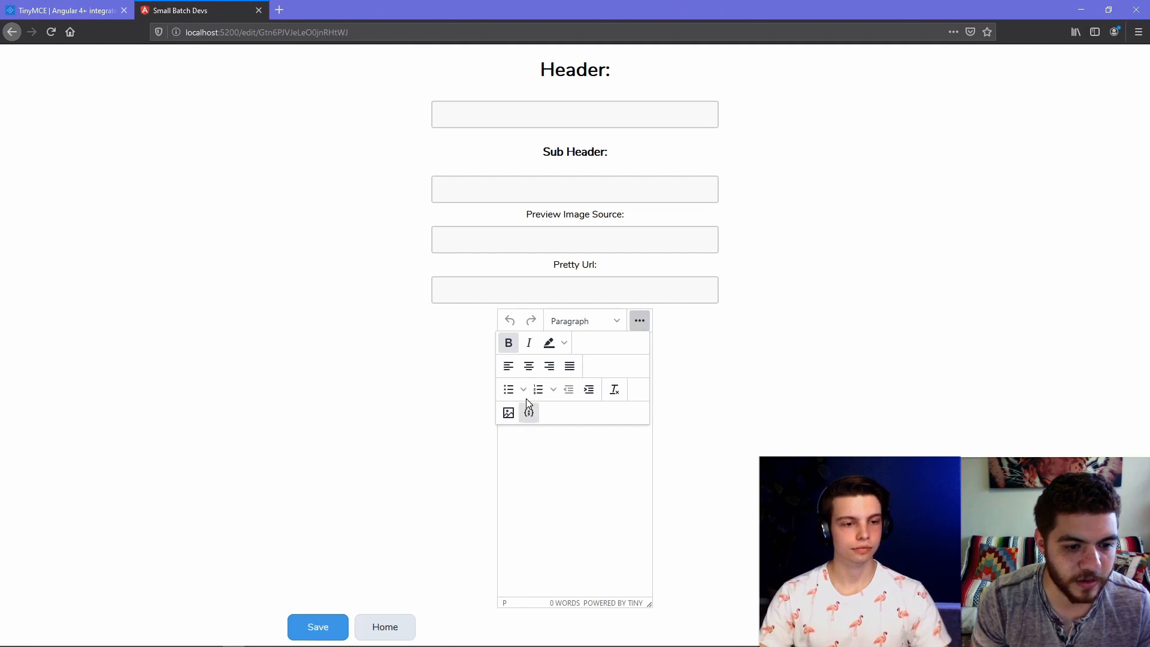
click(639, 320)
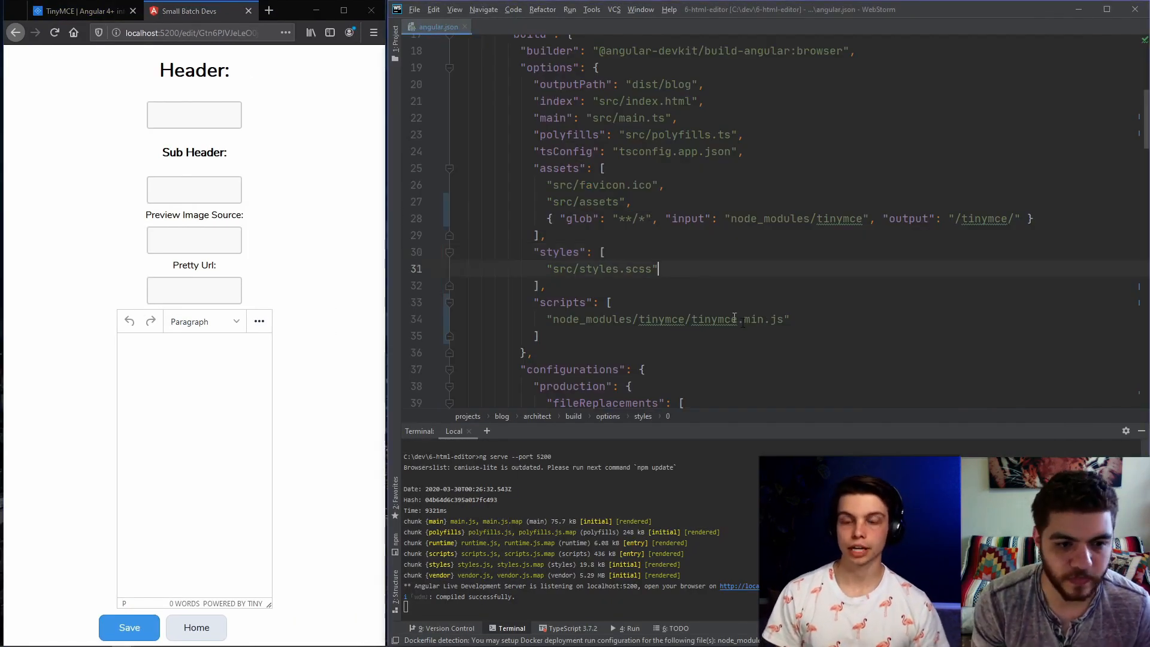
Step: Add node_modules/prismjs/prism.js to angular.json scripts and import prismjs in styles.scss
text("node_modules/prismjs/prism.js")
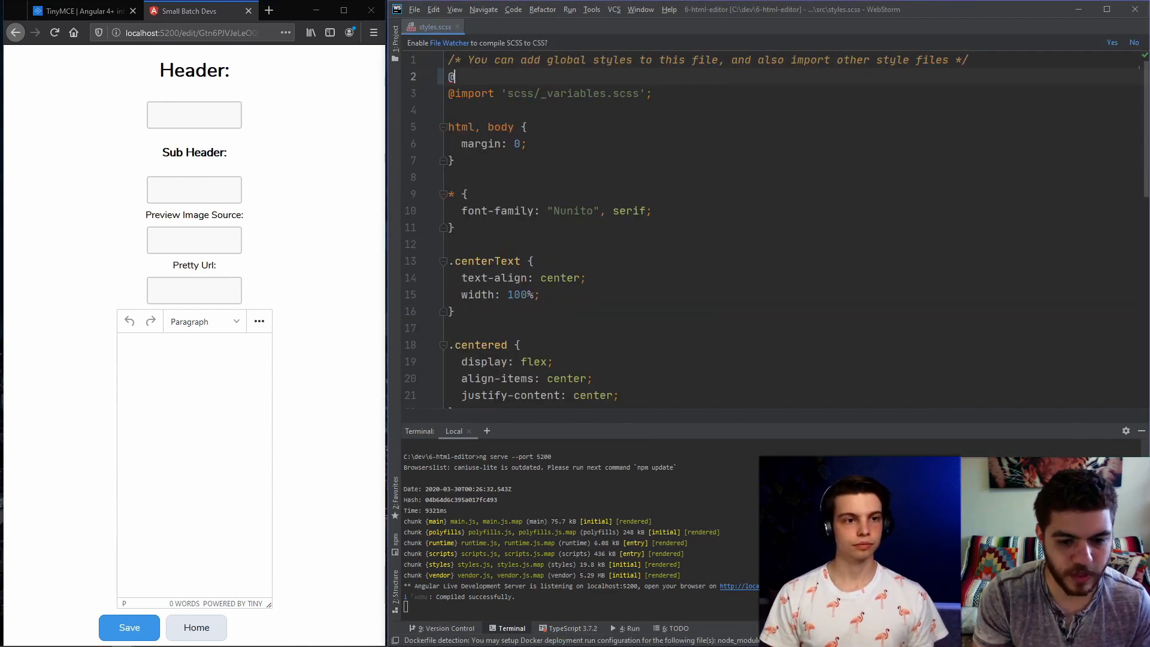
text(import "~primsjs")
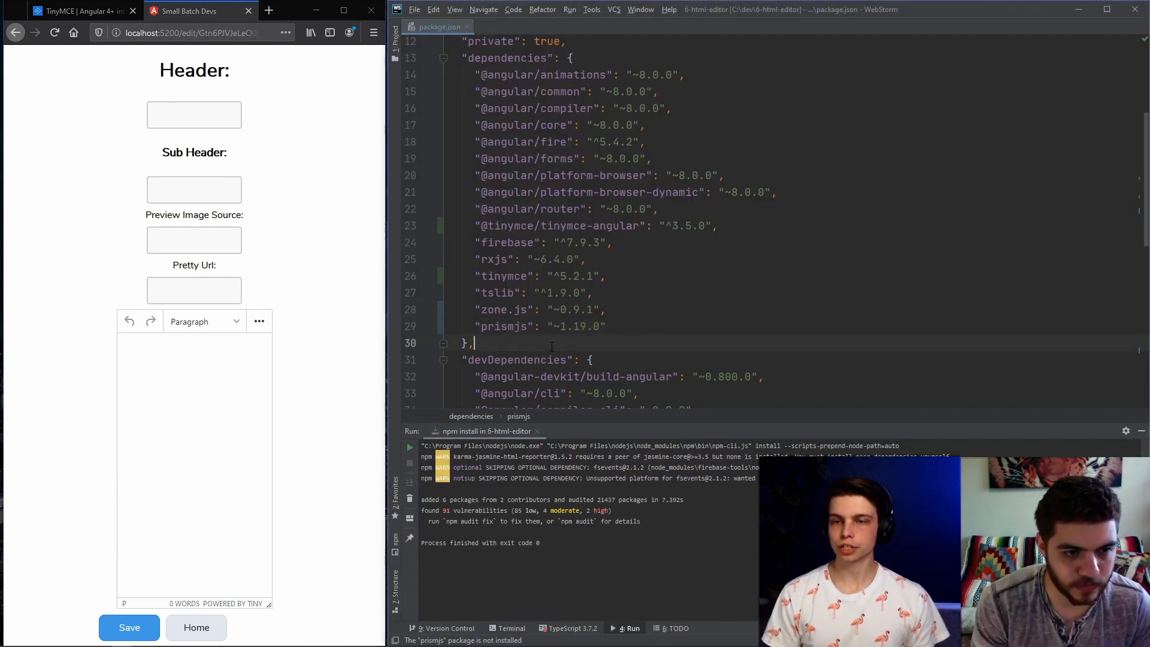
text(view-post)
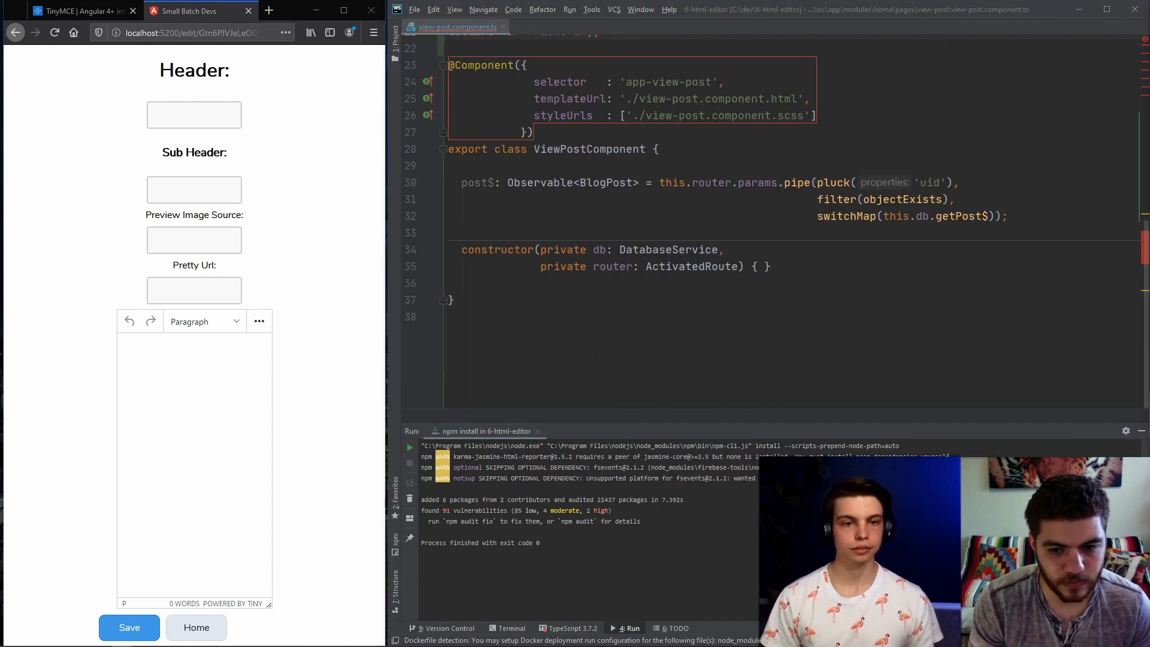
Step: Add a blank line in the view-post class and restart ng serve on port 5200
key(Enter)
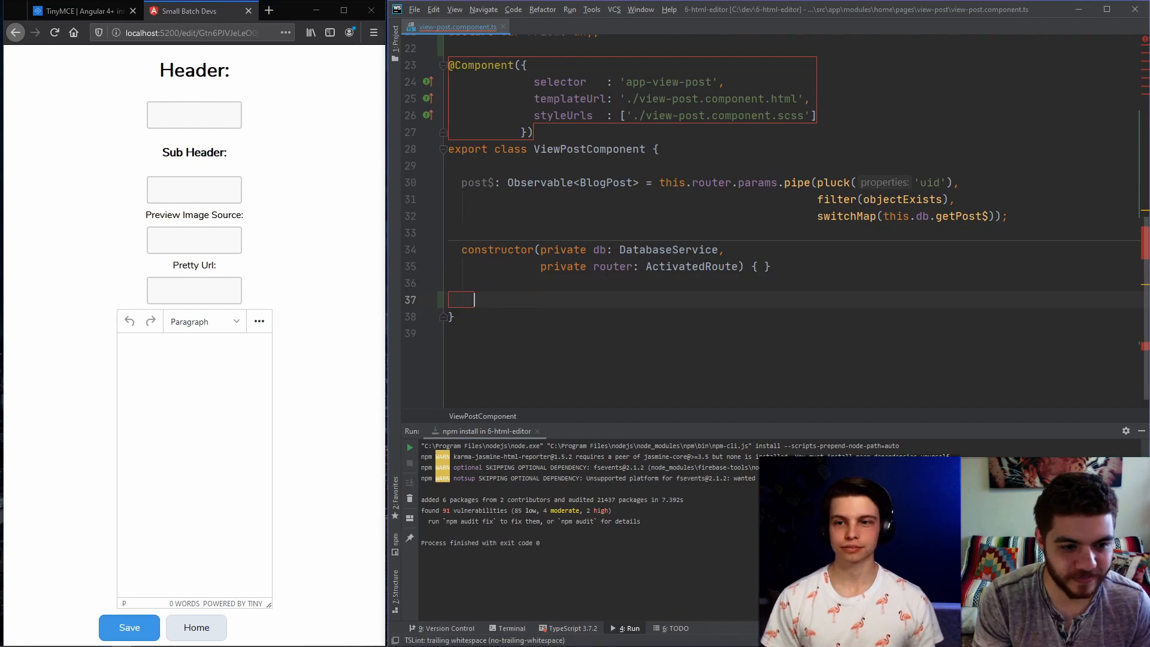
text(ng serve --port 5200)
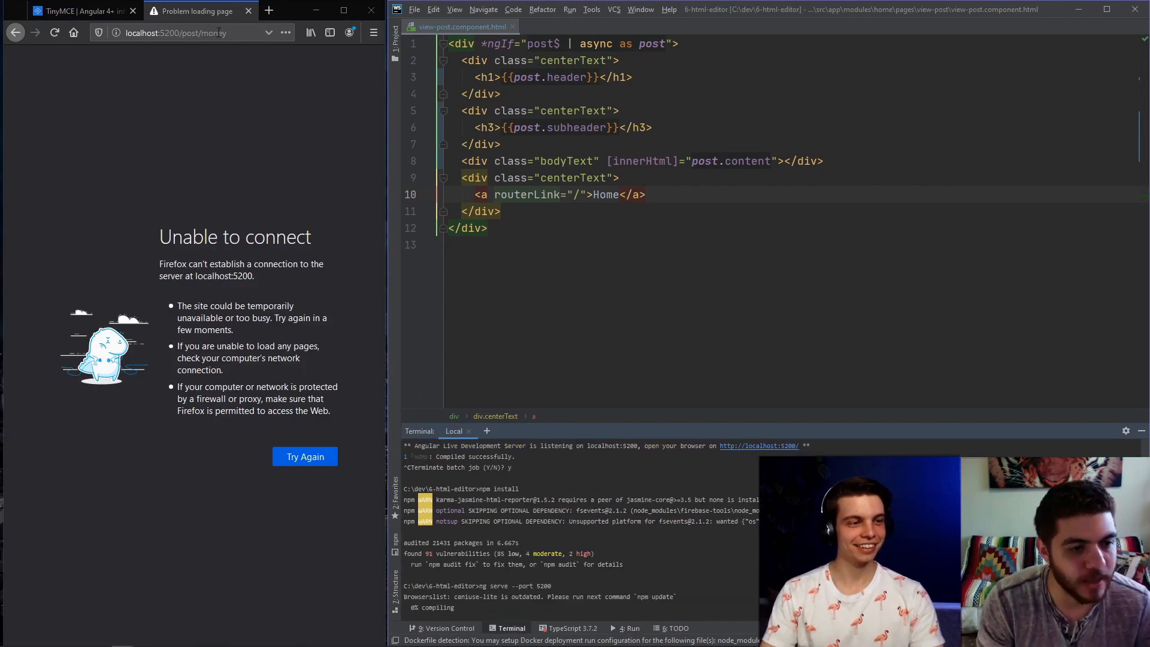
Step: Open package.json from the Project view to check the prismjs dependency
click(304, 456)
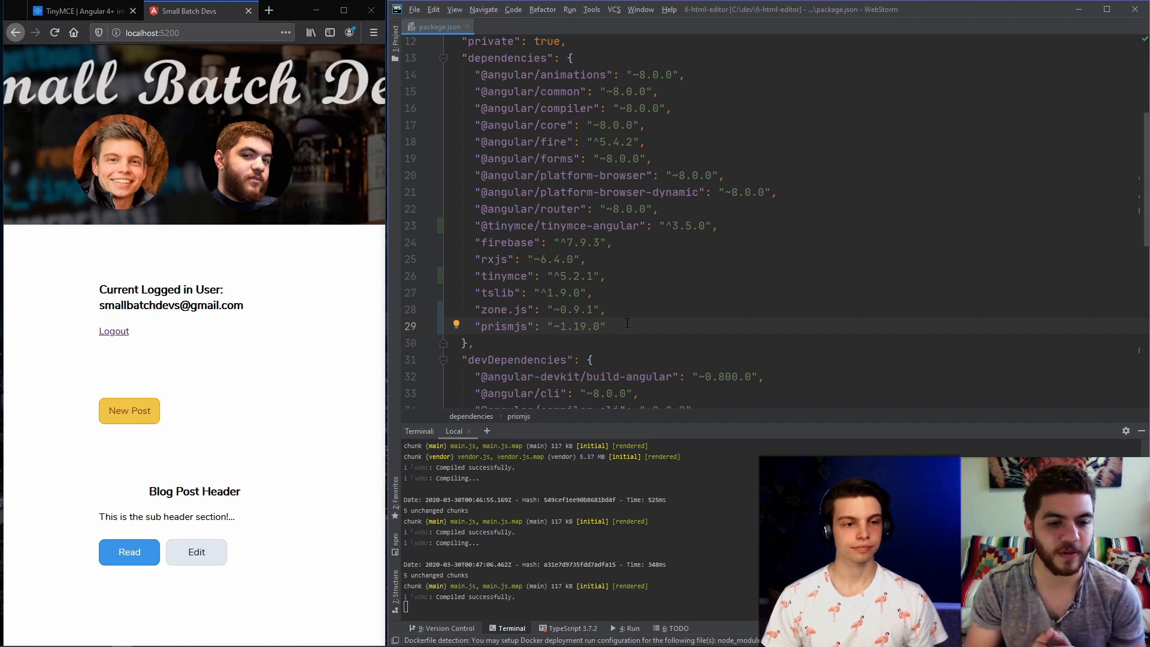
Step: Open angular.json to review the Prism scripts, then open styles.scss
text(pack)
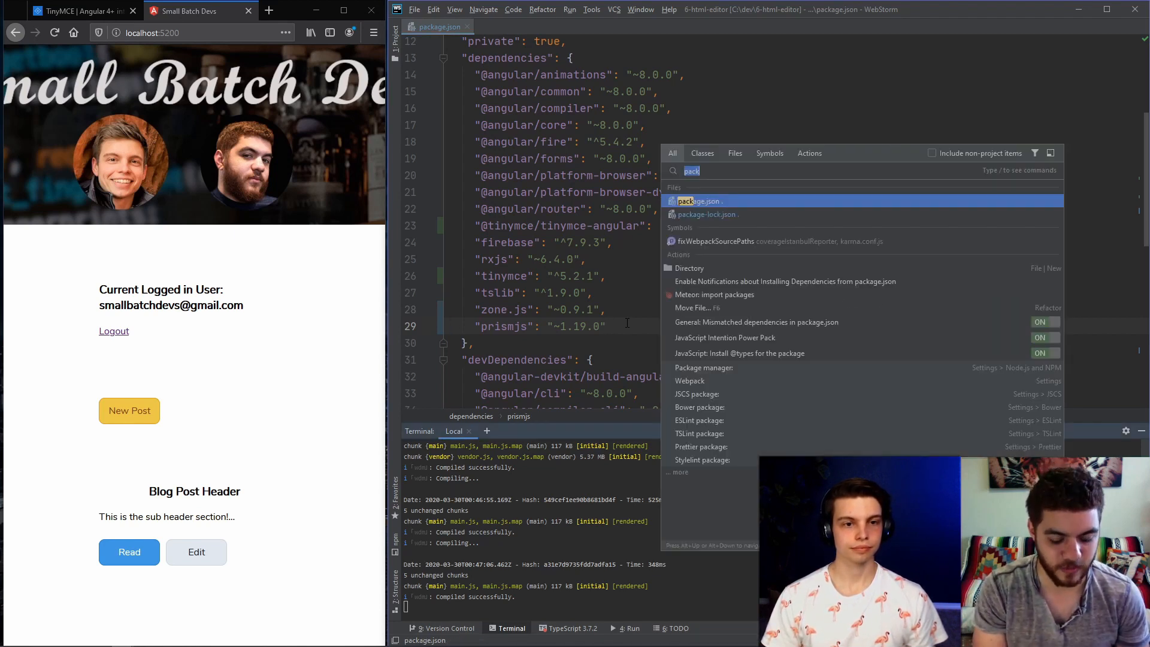
text(angular.jso)
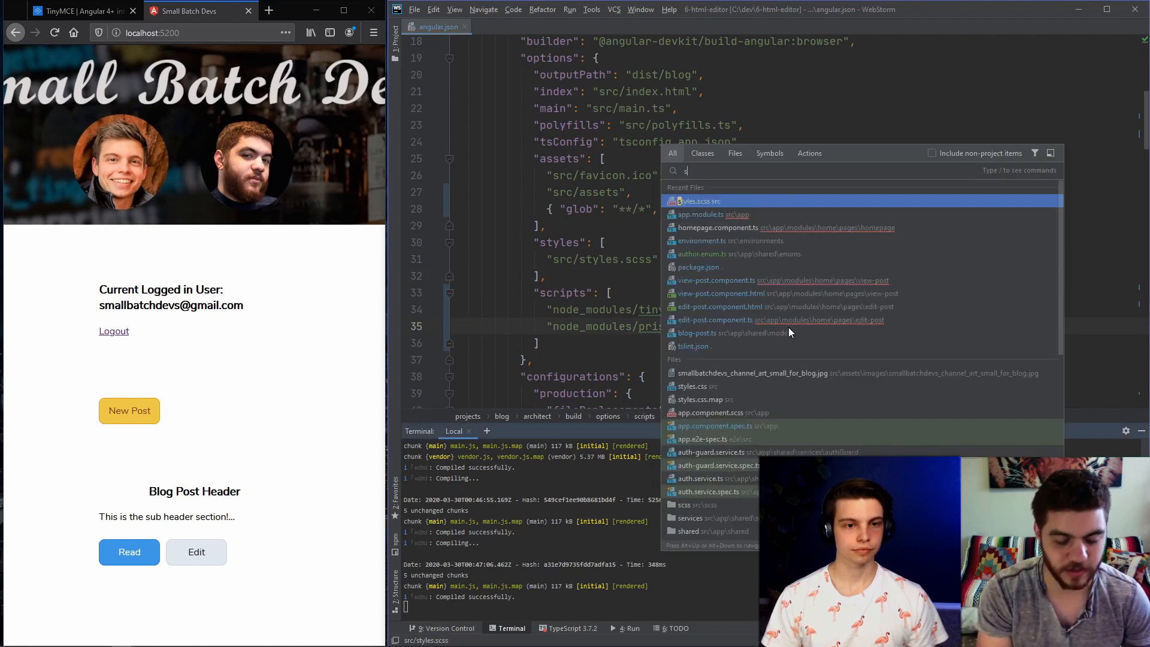
click(697, 200)
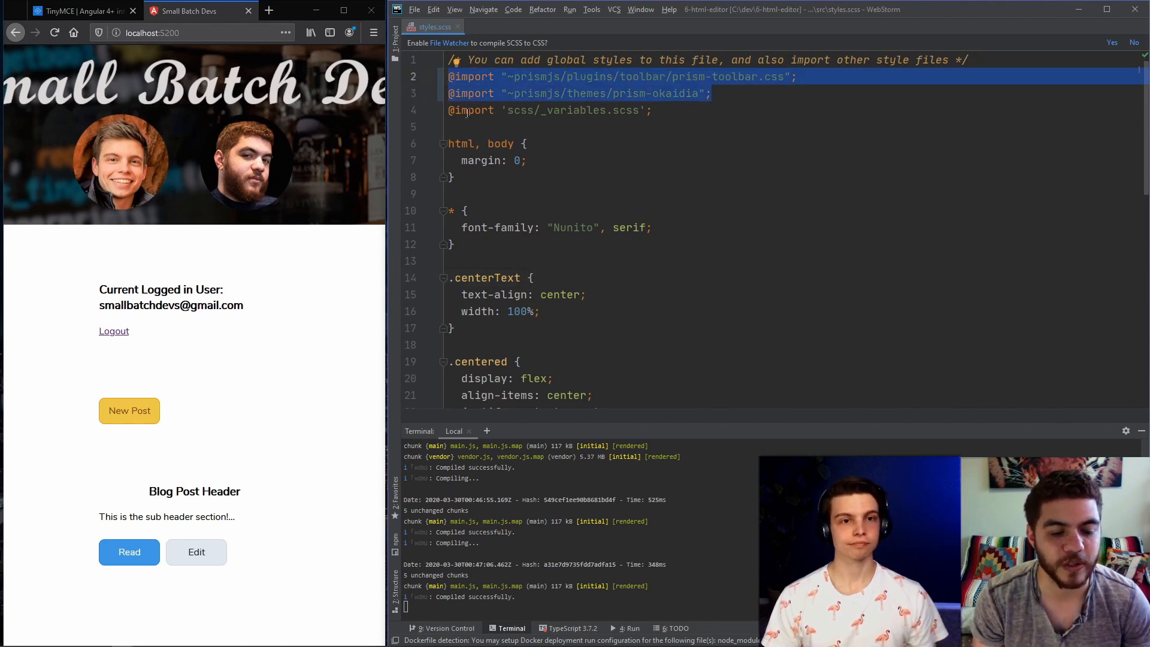
click(679, 94)
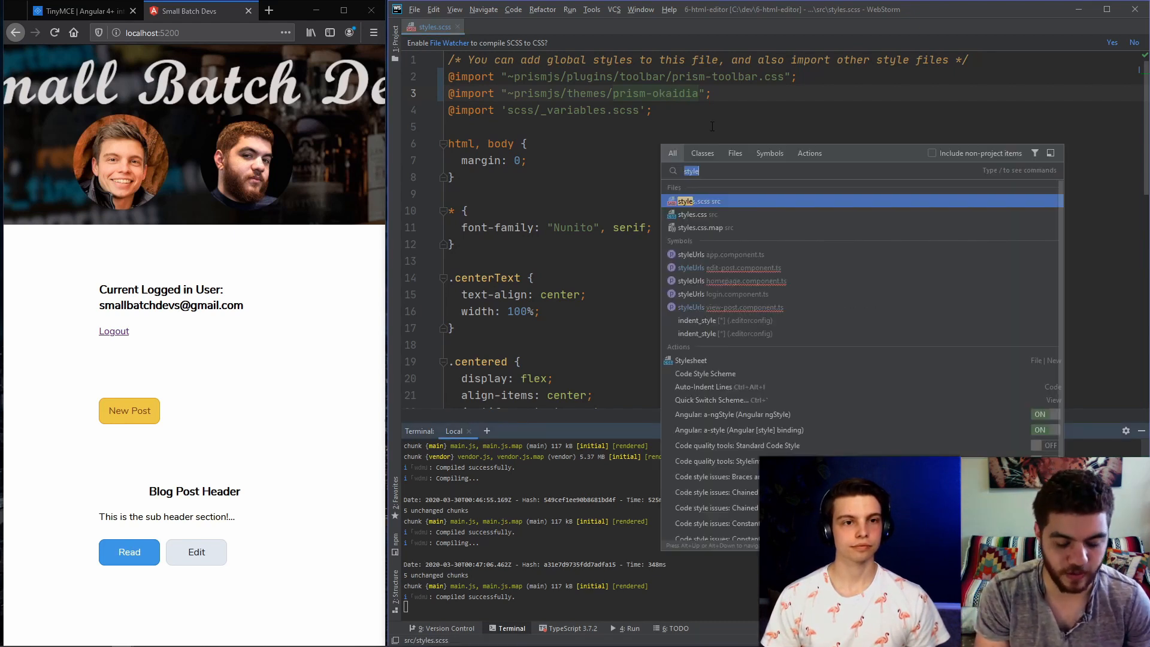
Step: Open view-post.component.ts and review its Prism imports and ngAfterViewChecked highlightAll call
text(view)
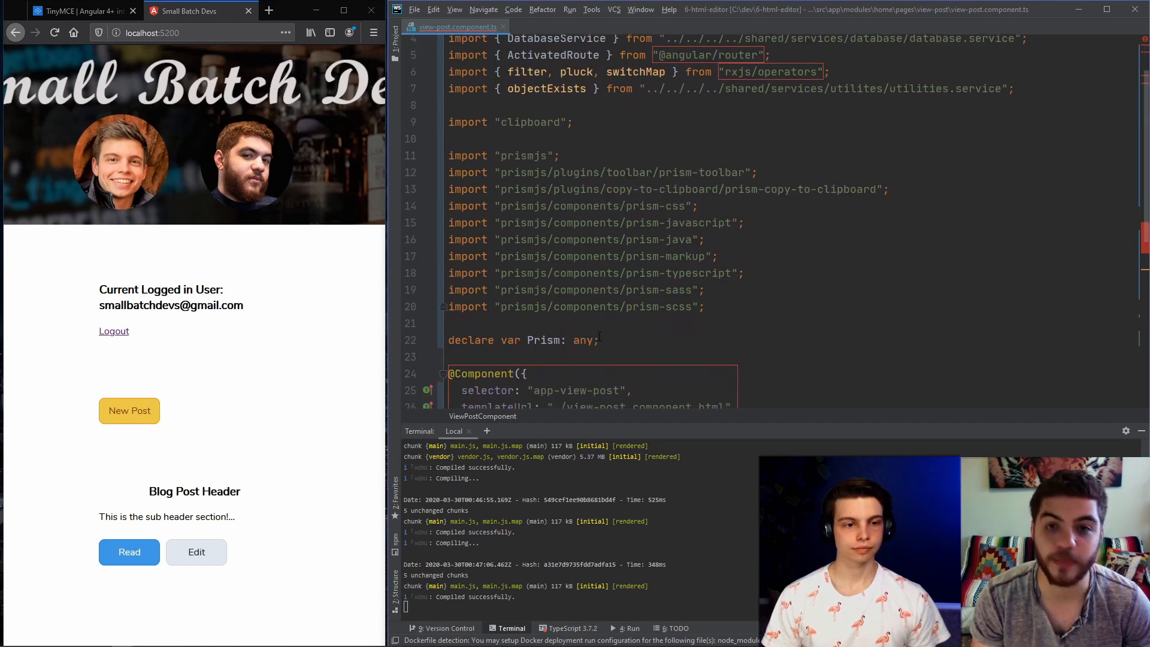
scroll(down, 3)
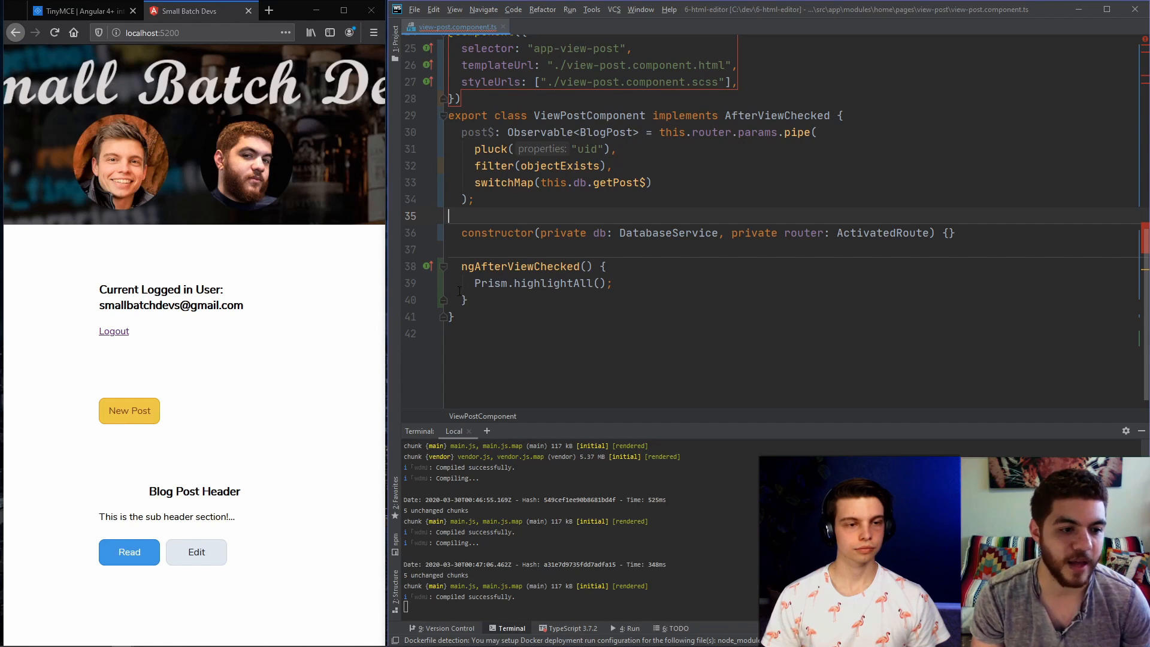
mouse_move(165, 514)
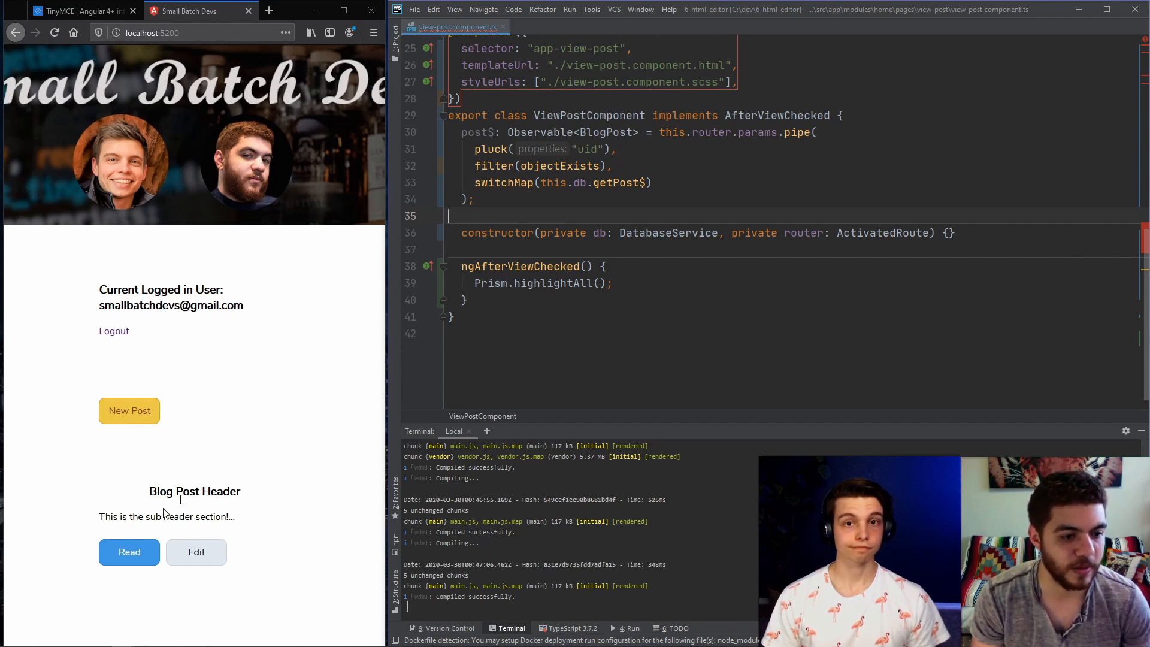
click(128, 552)
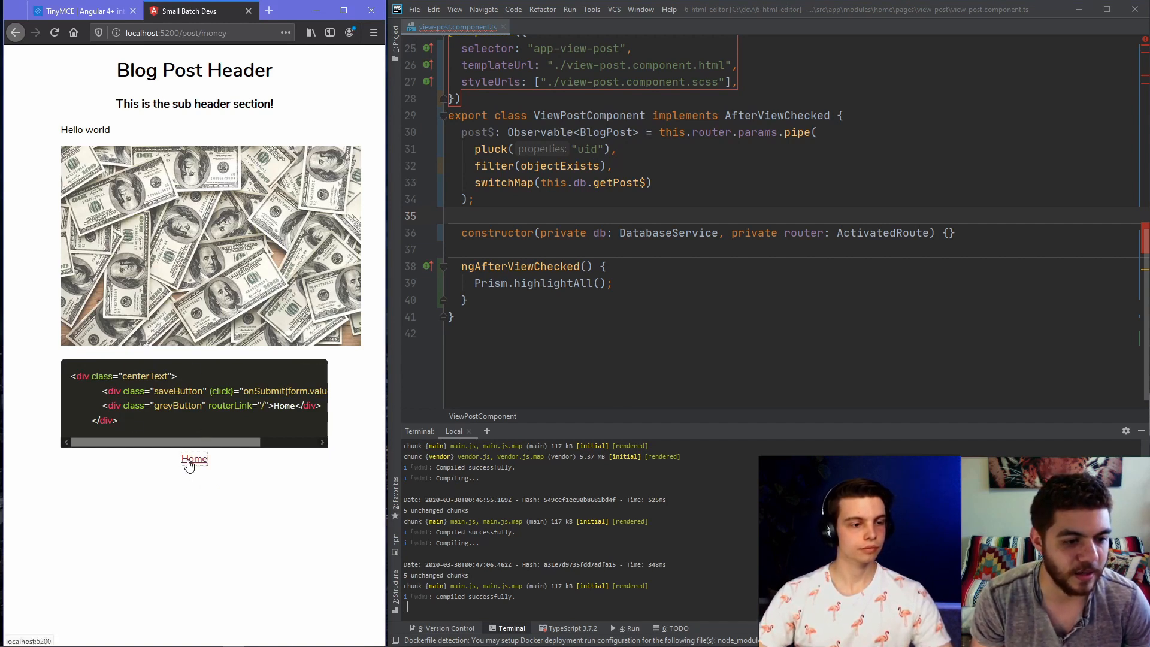
click(194, 459)
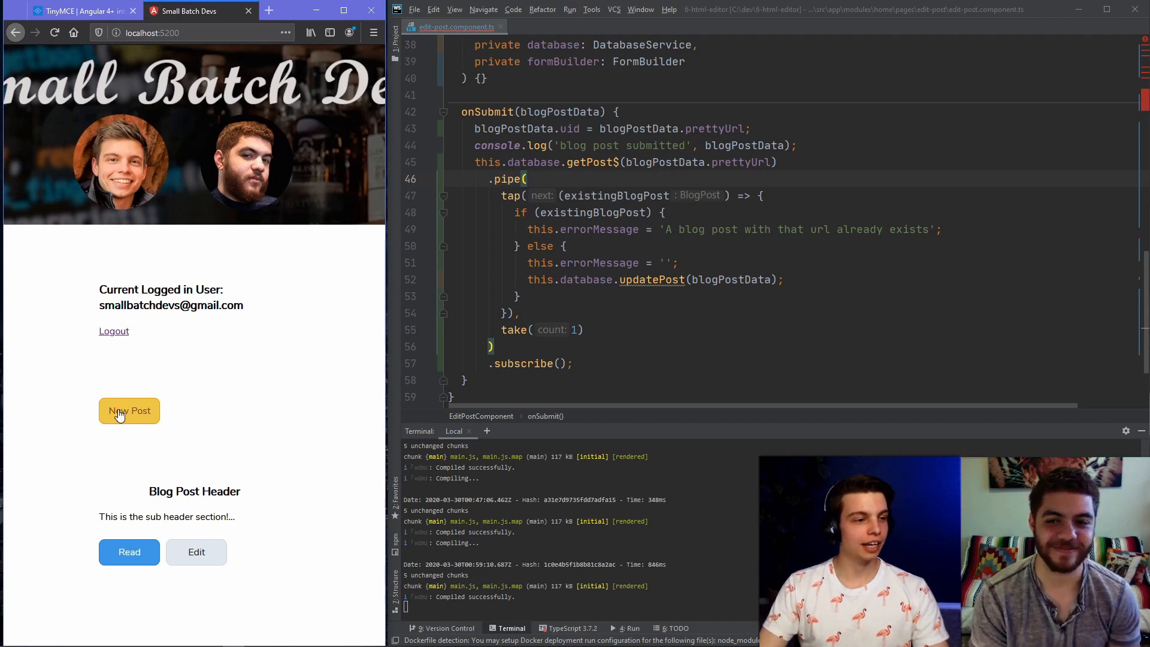
Step: Start a new post with header 'All About Posty' and subheader 'He is a cool guy'
click(129, 411)
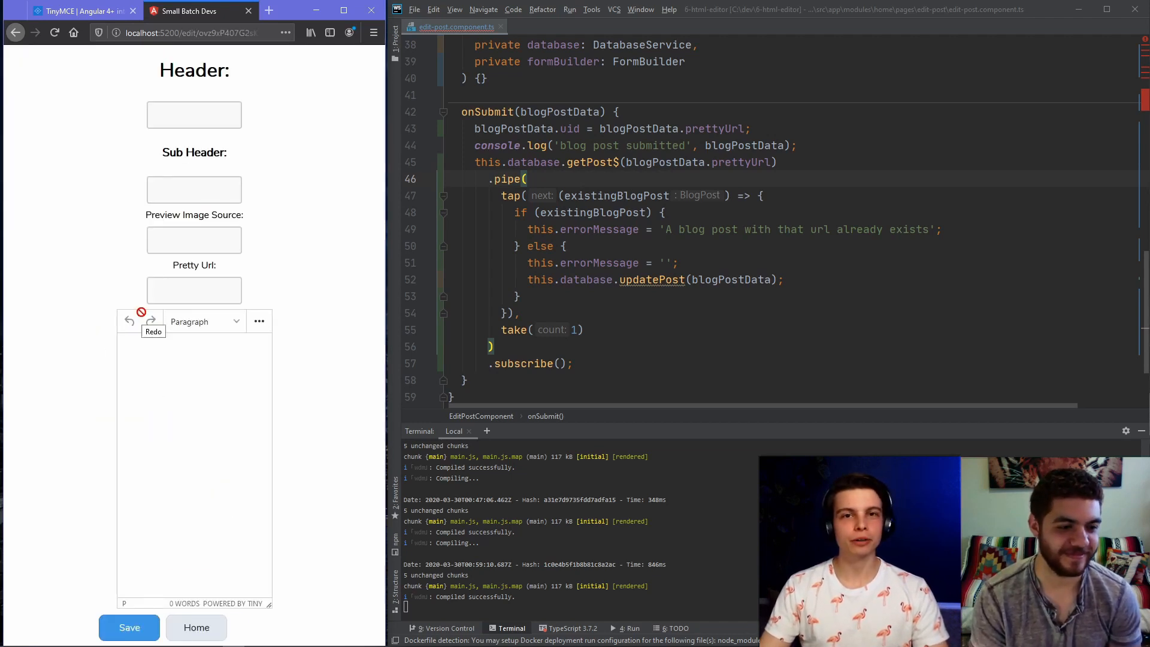
click(193, 115)
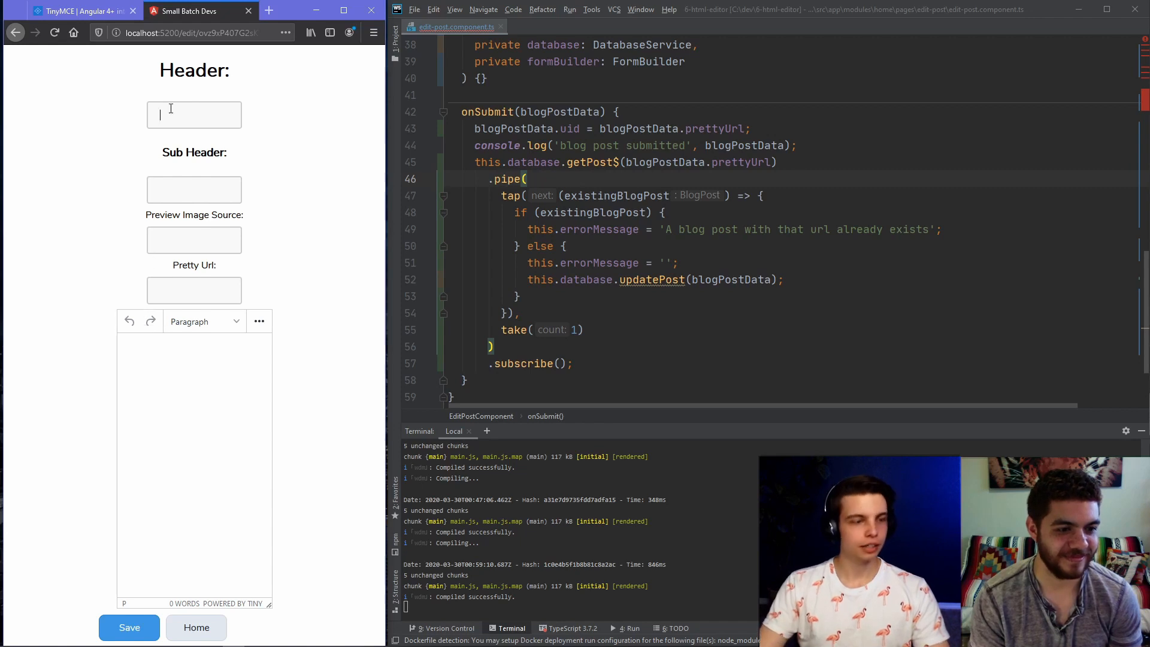
text(All About Posty)
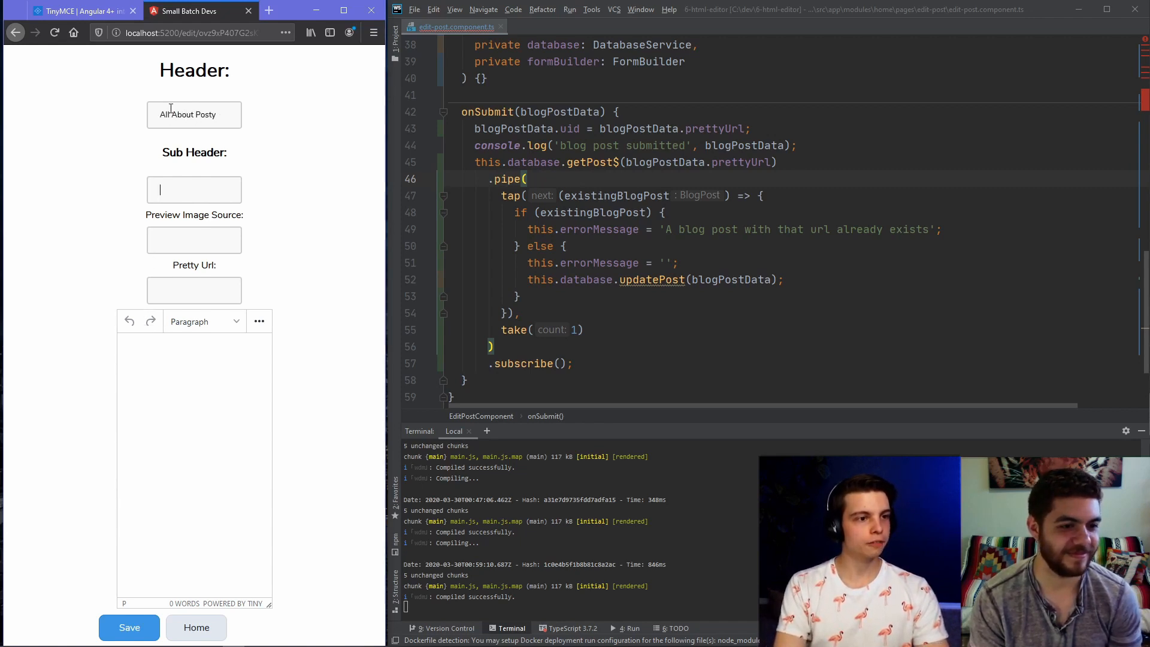
text(He is a)
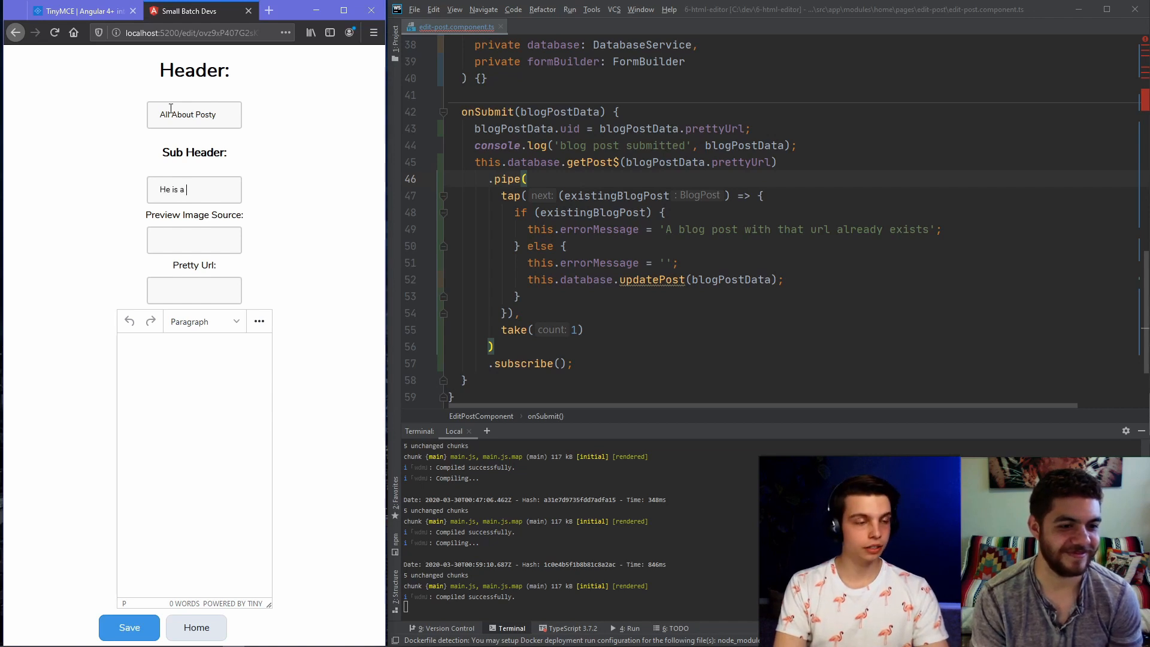
text(cool guy)
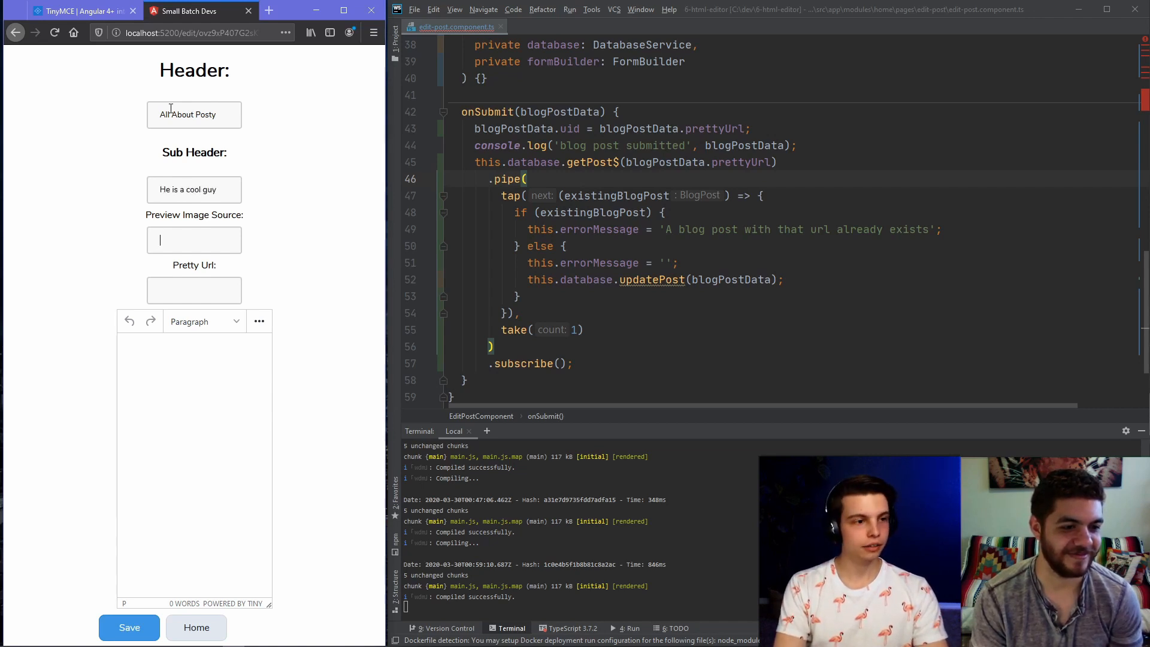
Step: Set the preview image source to 90e7b01bdf_xl.jpg and the pretty URL to 'malone'
text(90e7b01bdf_xl.jpg)
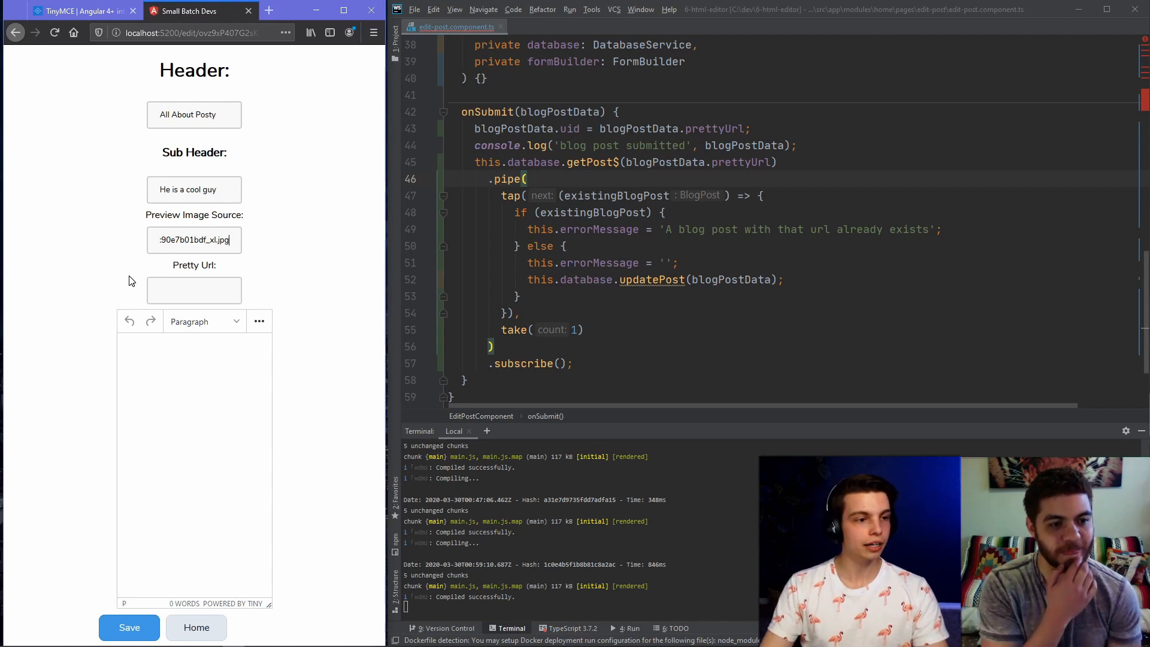
click(194, 290)
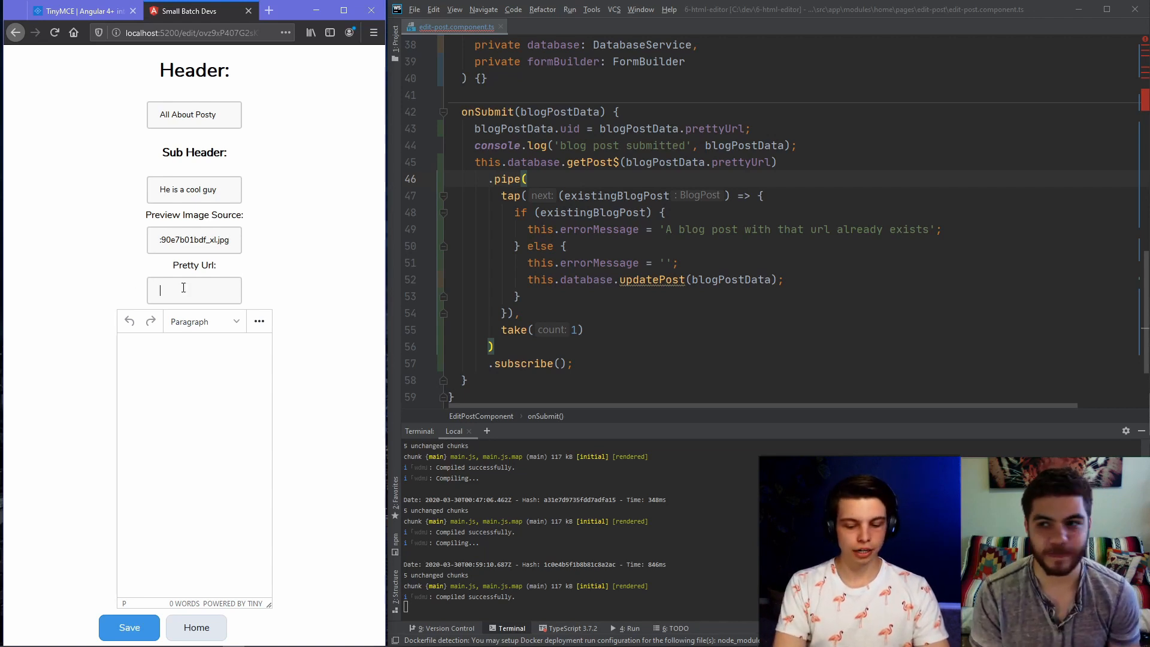
text(malone)
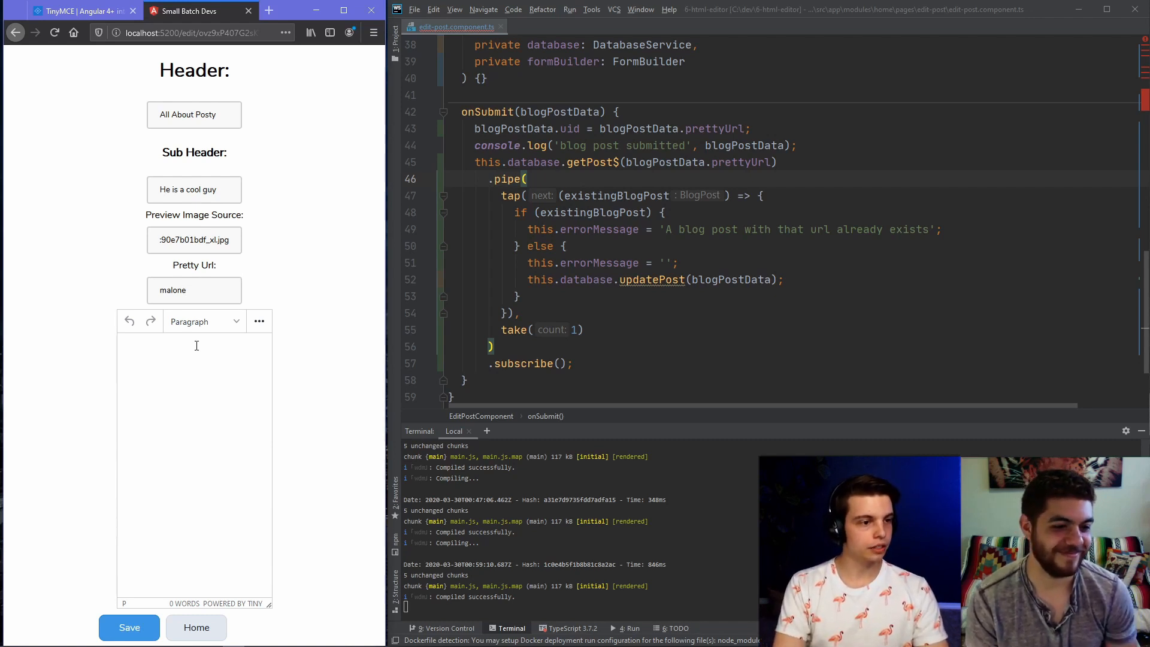
Step: Add bio 'A quick Bio!' with the TMZ image (alt 'Bio Pic'), save, and open the post
text(A quick Bio)
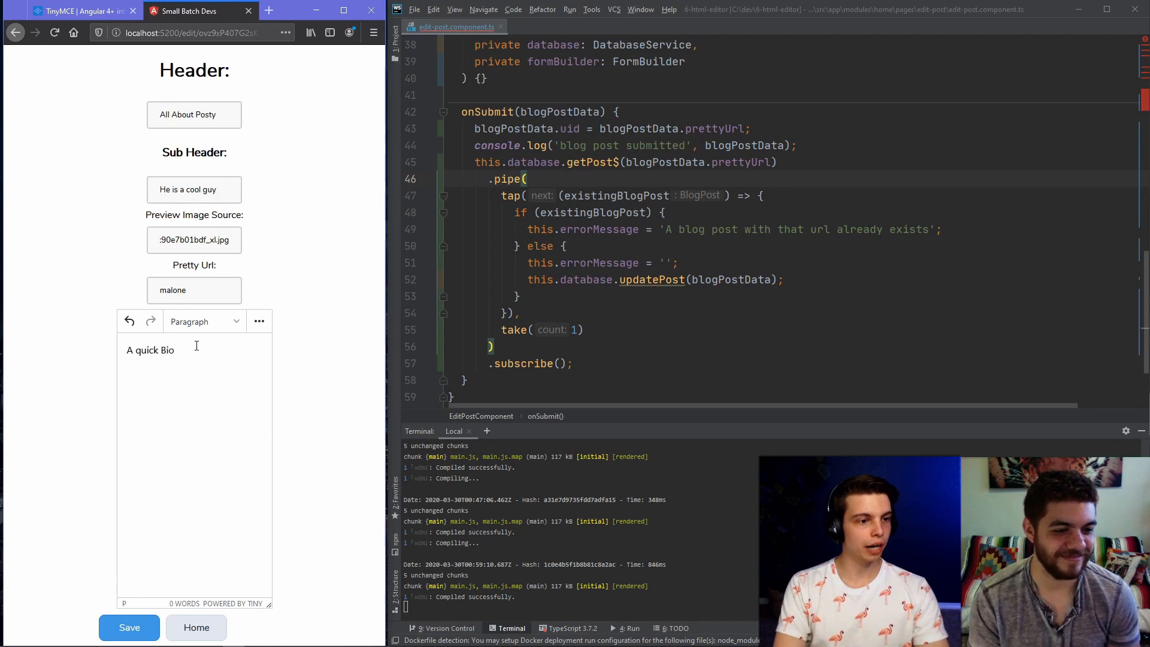
text(!)
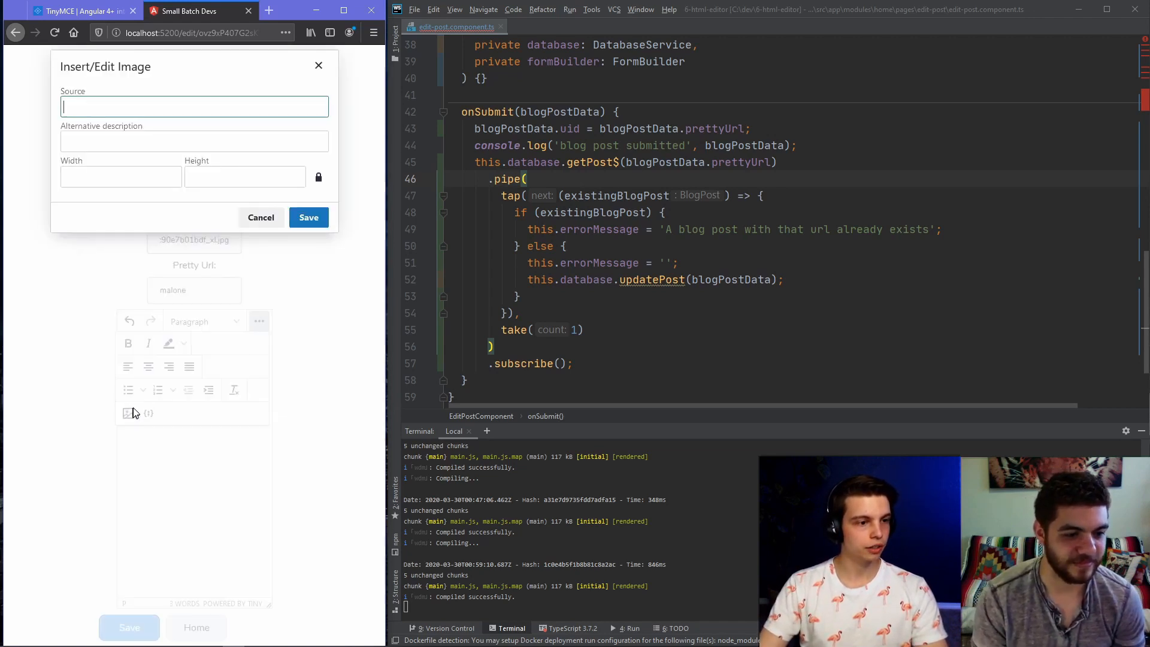
text(https://imagez.tmz.com/image/7c/4by3/2020/03/13/7cf5893219af4f9a9a2b1c90e7b01bdf_xl.jpg)
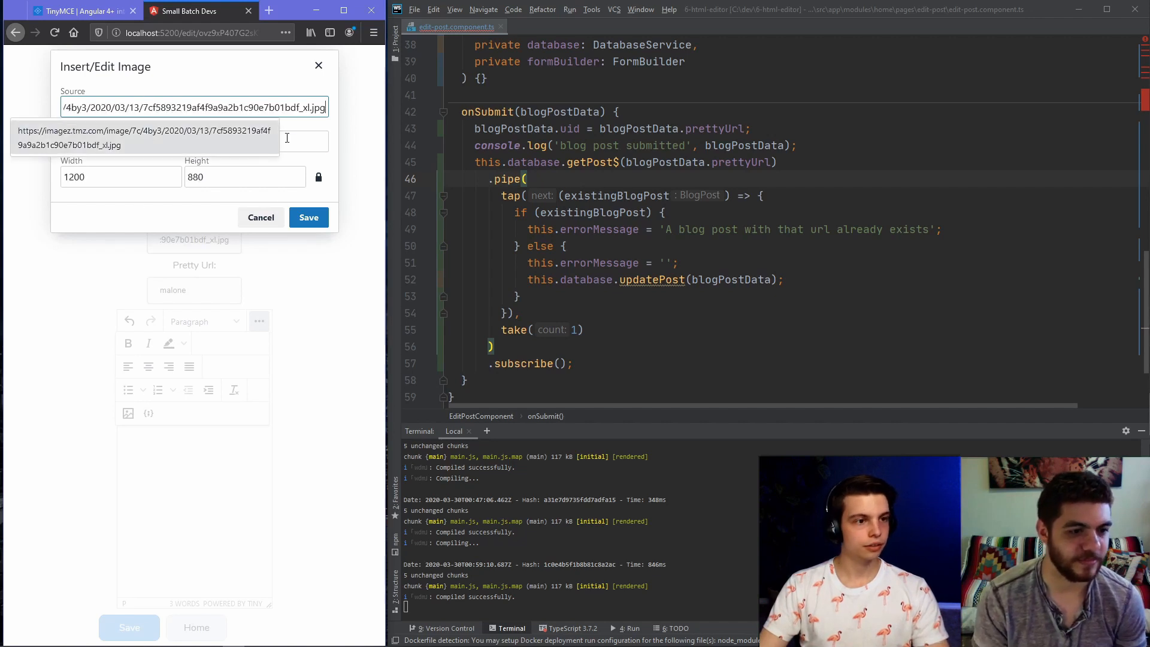
text(Bio Pic)
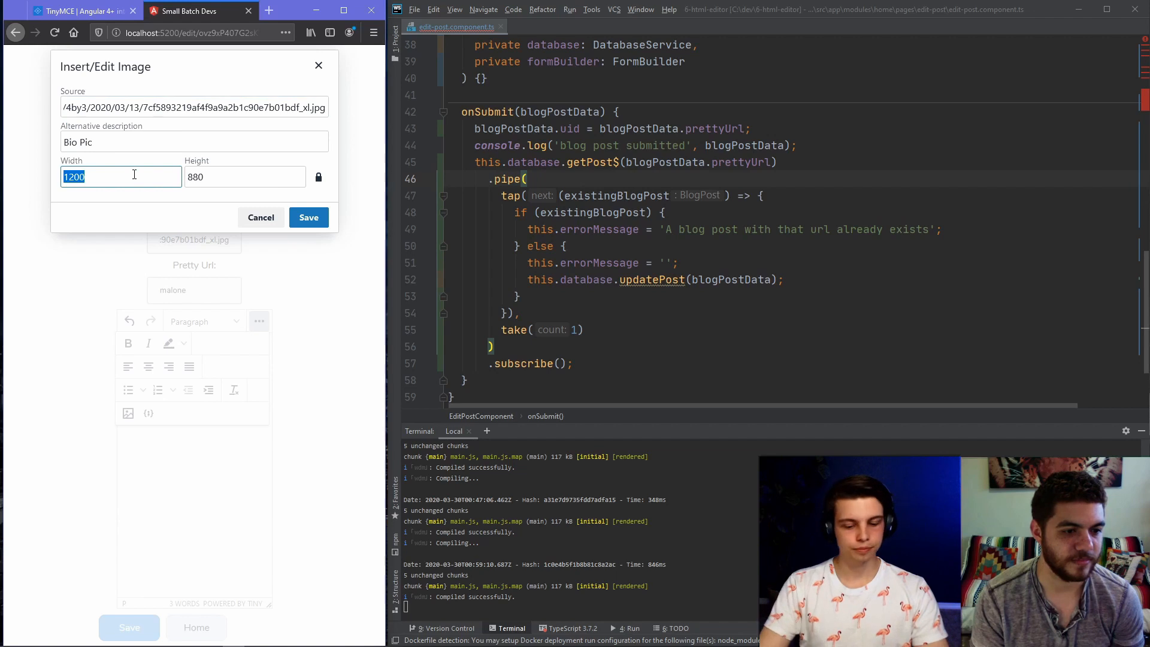
click(308, 216)
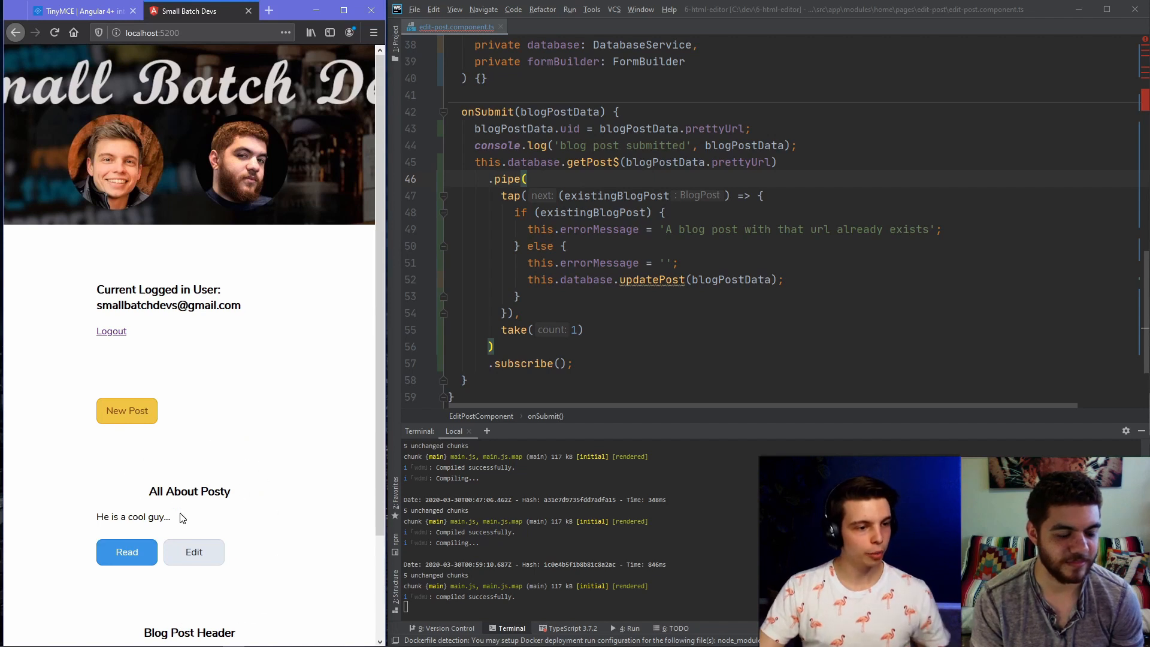
click(126, 552)
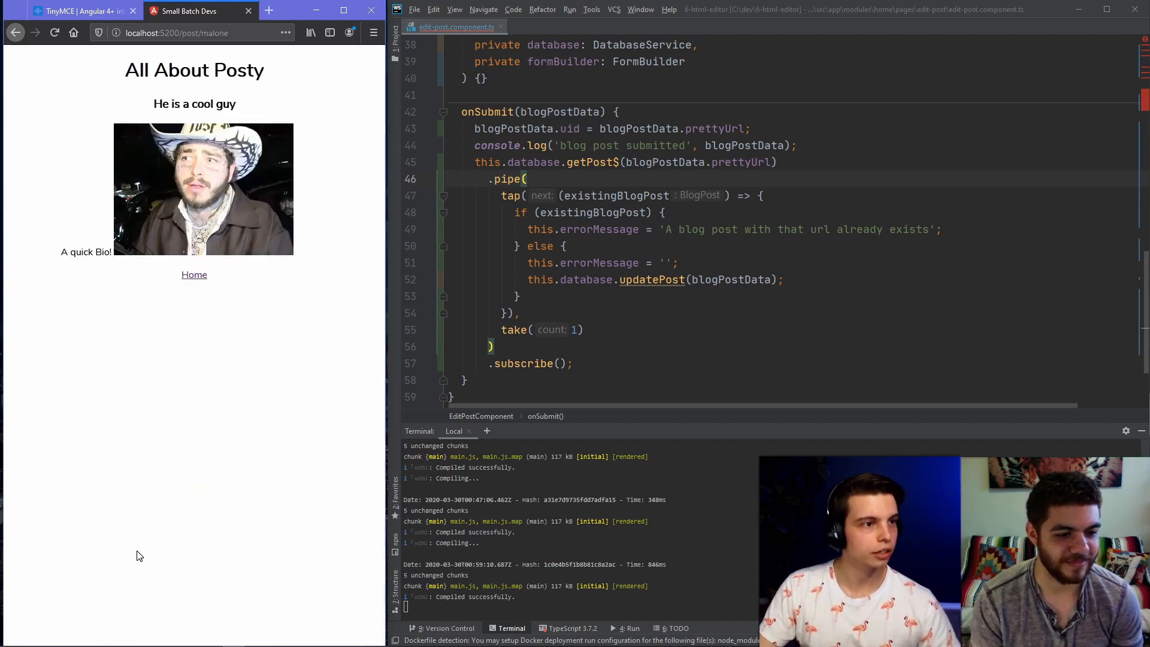